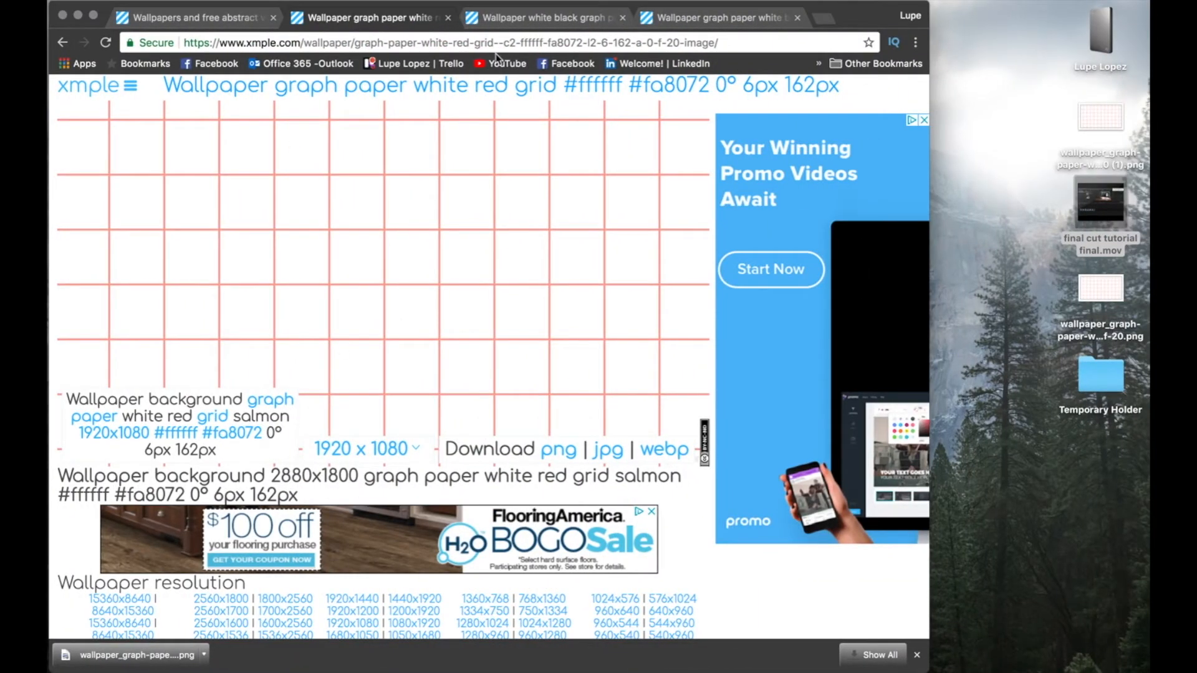
mouse_move(105, 127)
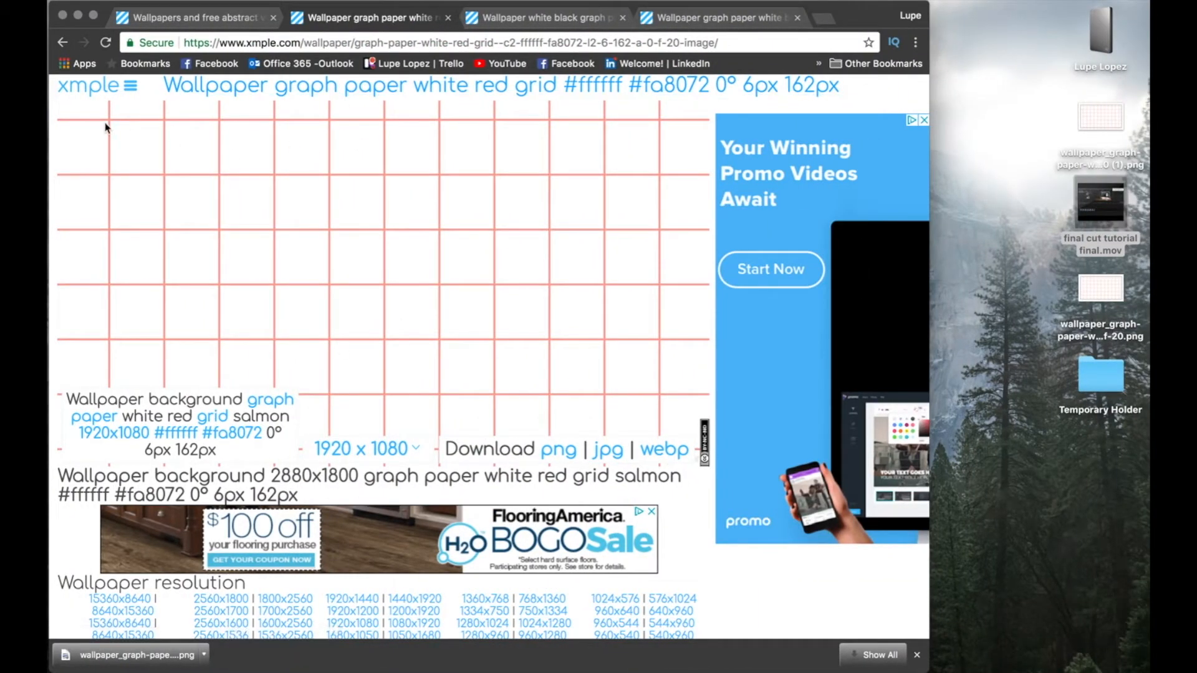
Browse the xmple.com grid wallpaper gallery and show its wallpaper and color categories
left_click(195, 16)
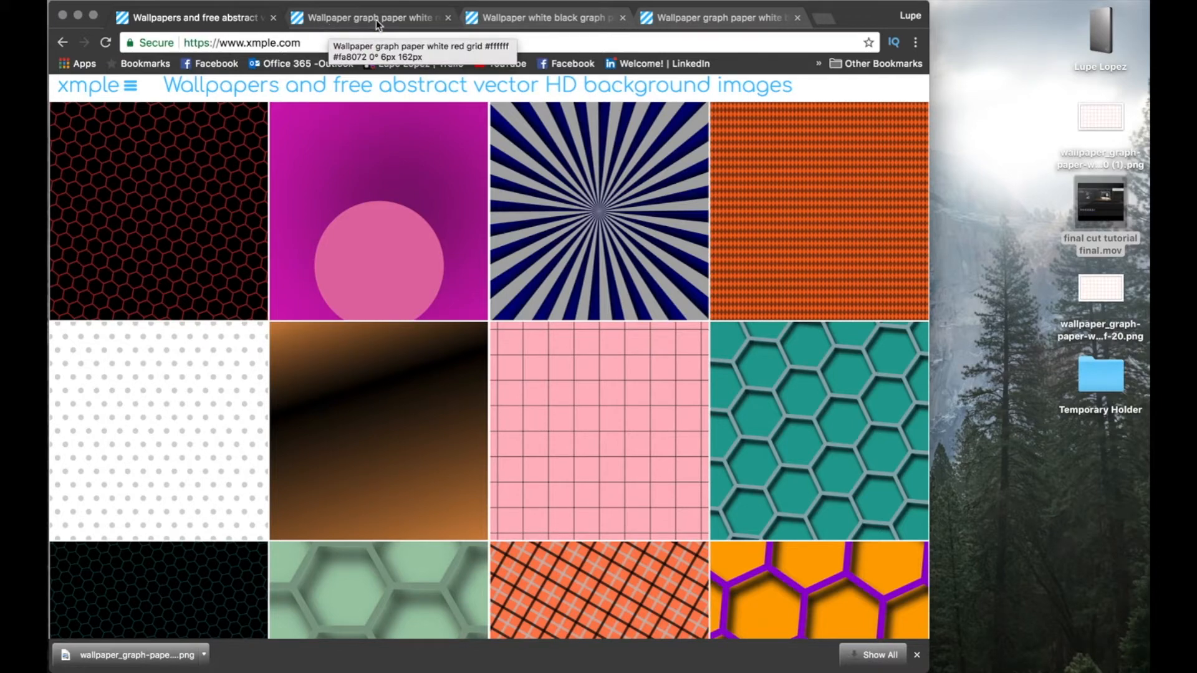
scroll("down", 3)
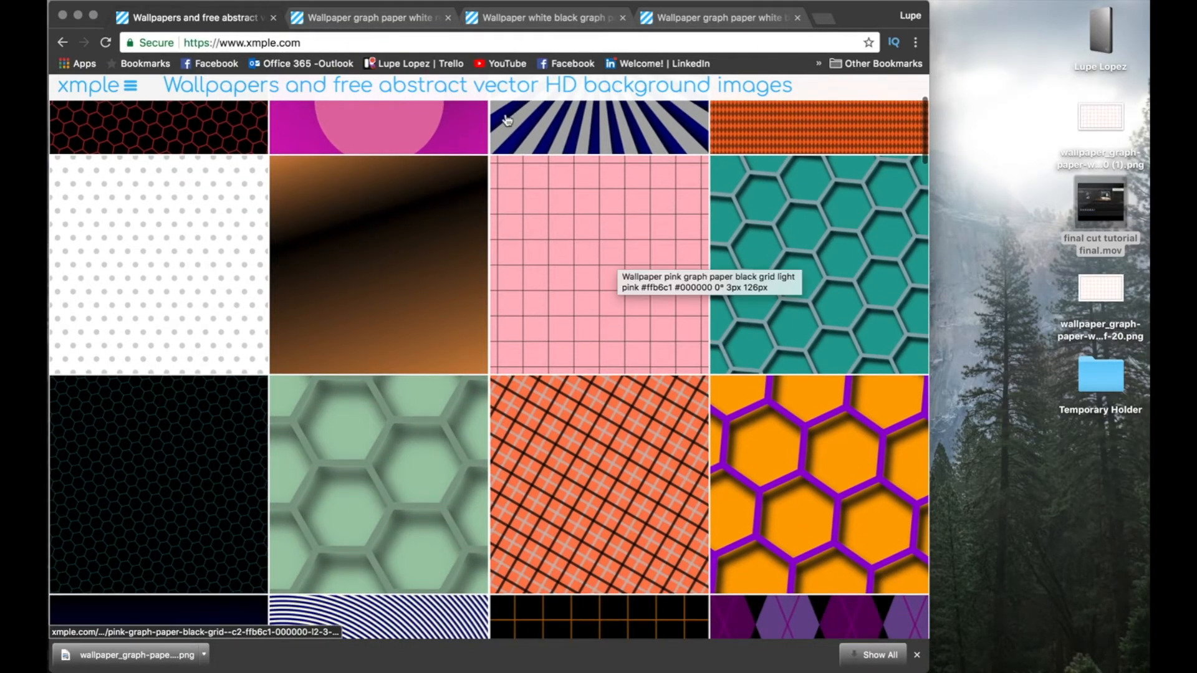
left_click(126, 86)
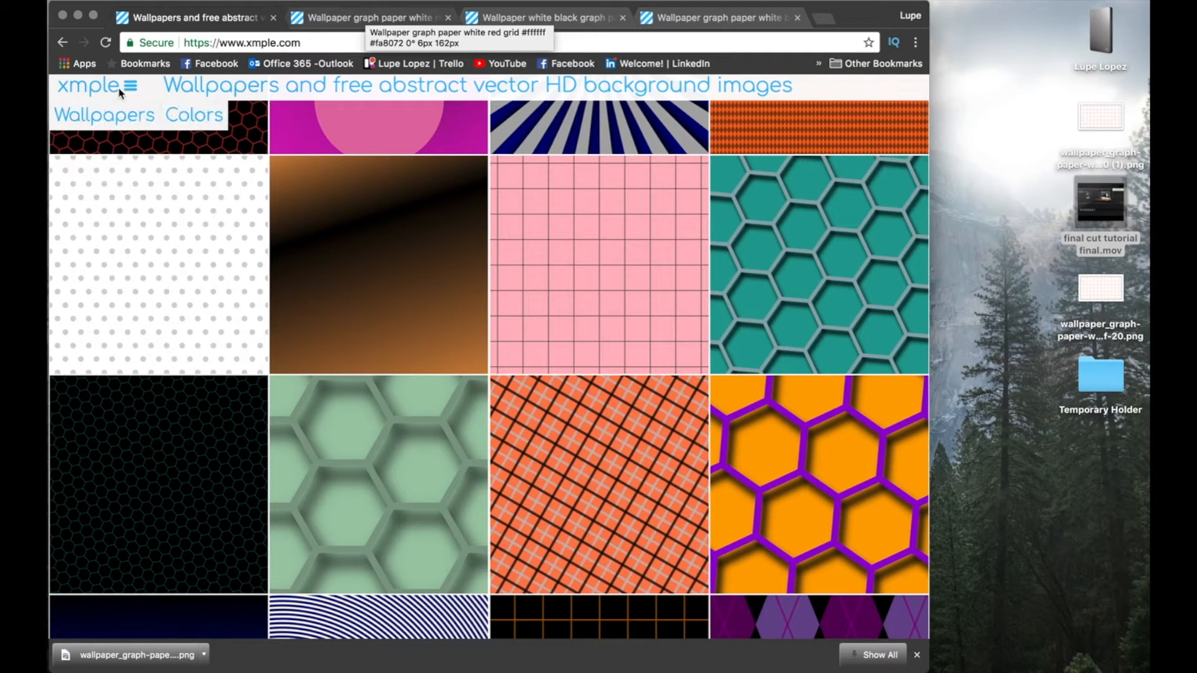
mouse_move(161, 304)
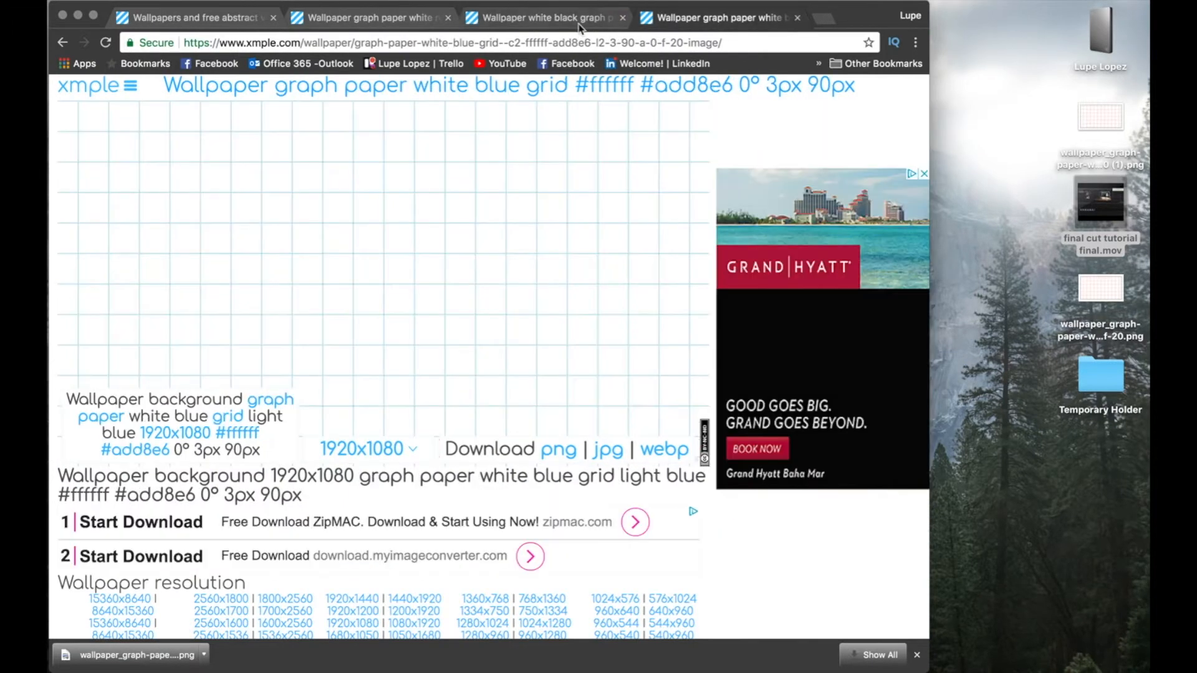
Bring up the white and red grid wallpaper page with its list of available resolutions
left_click(195, 17)
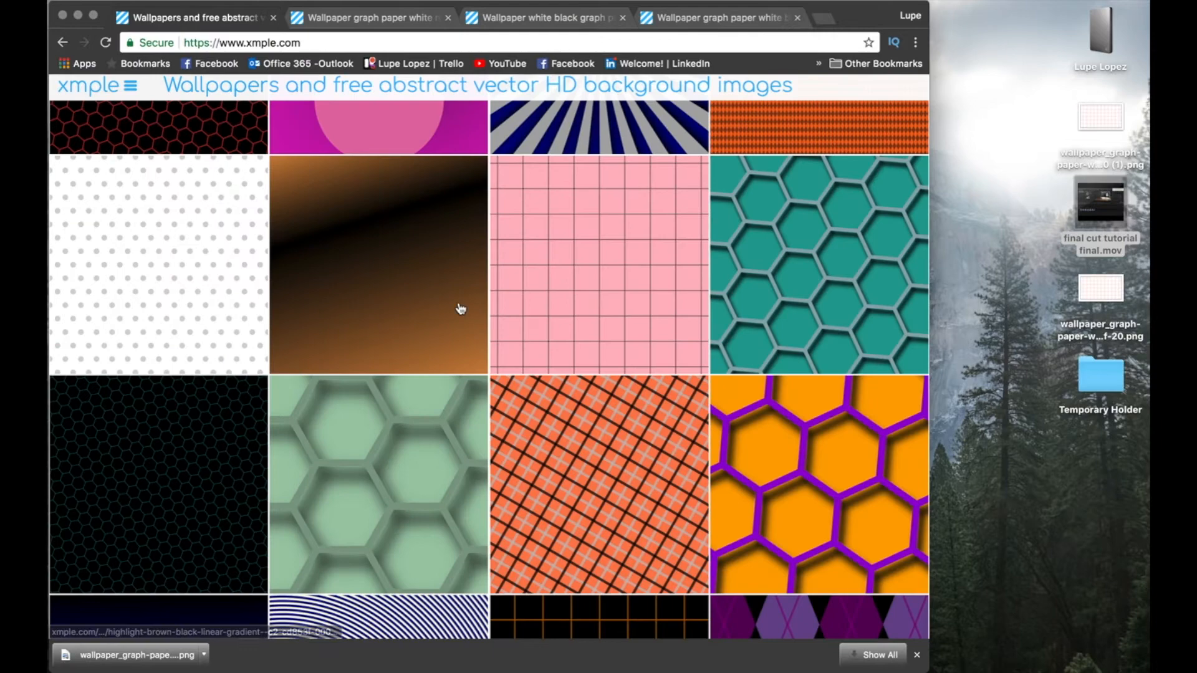
left_click(597, 263)
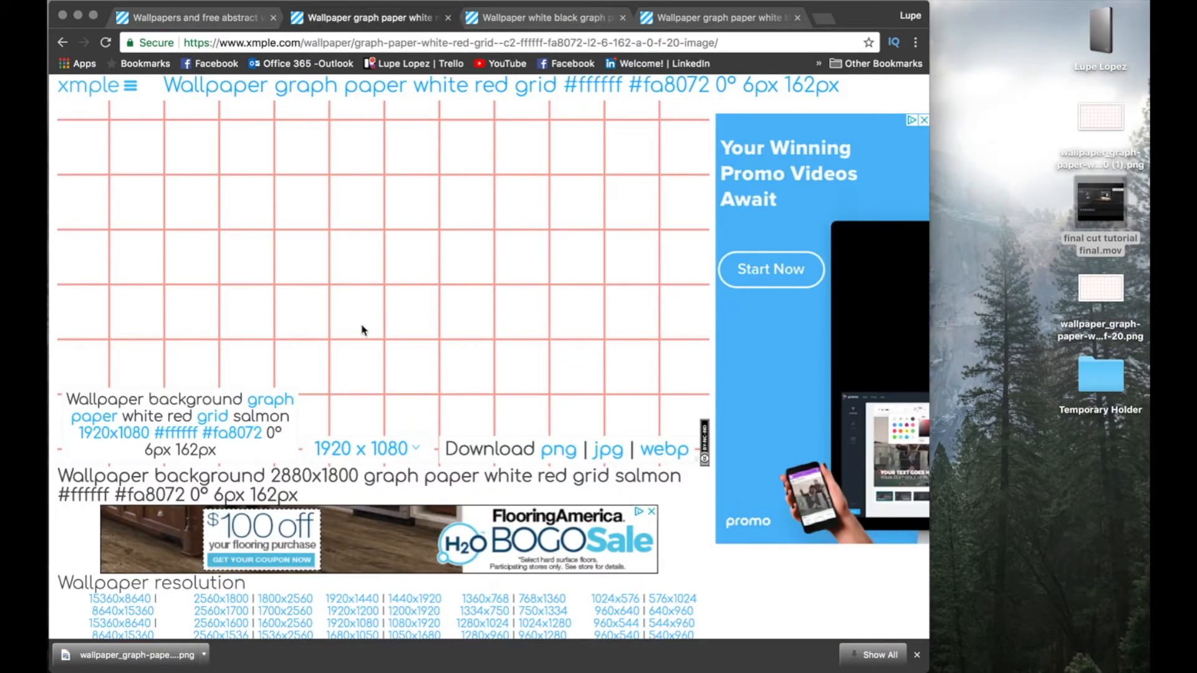
mouse_move(386, 424)
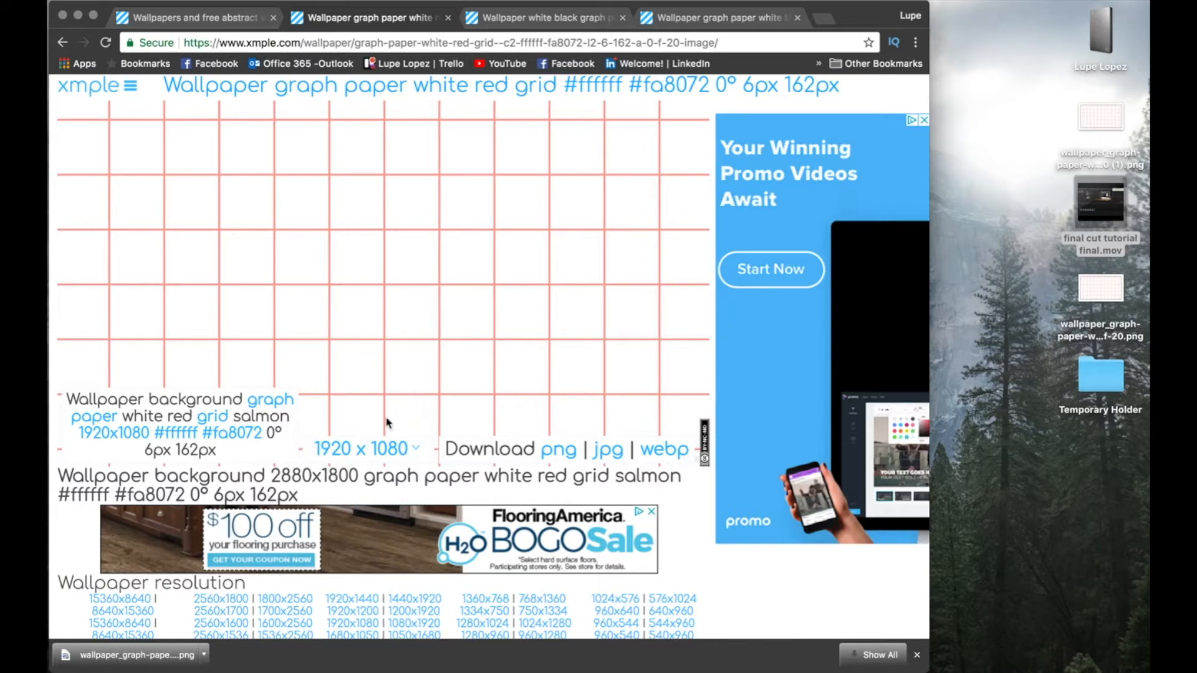
mouse_move(393, 450)
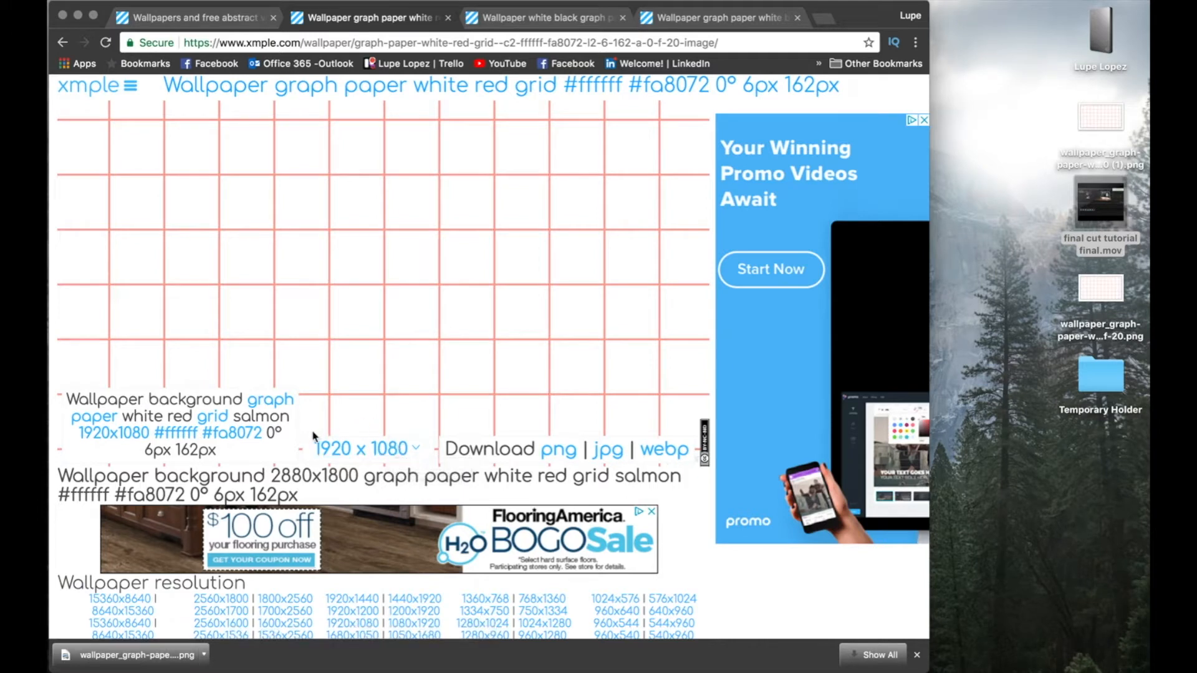
mouse_move(346, 417)
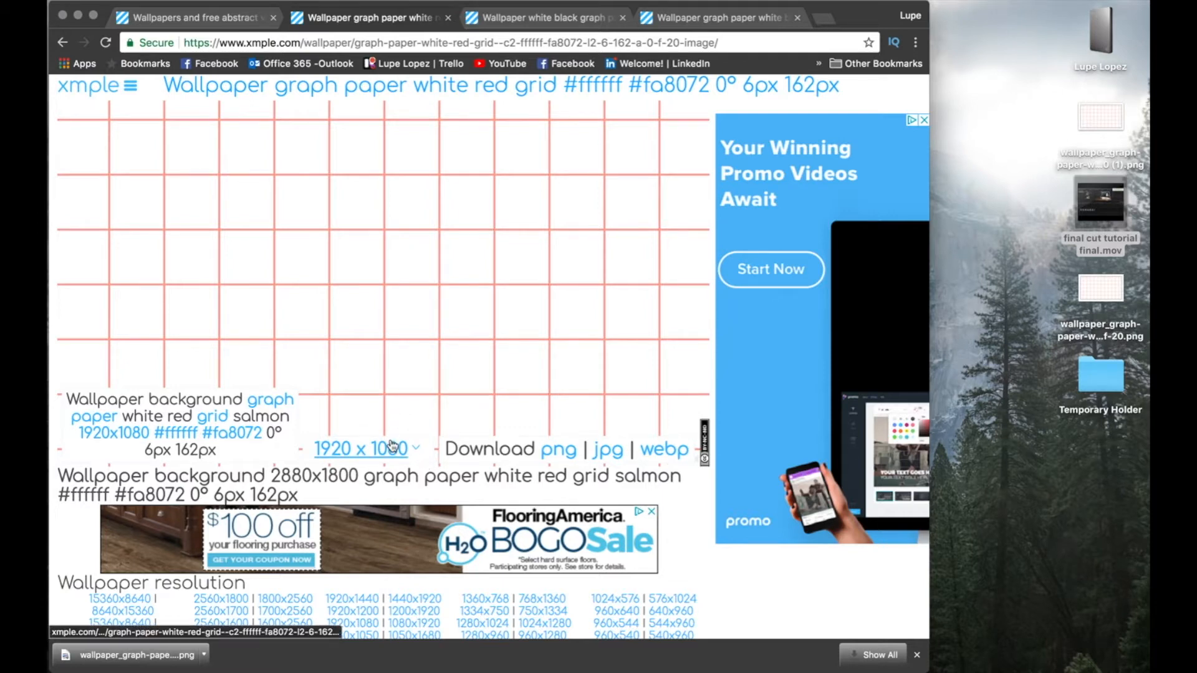
left_click(364, 447)
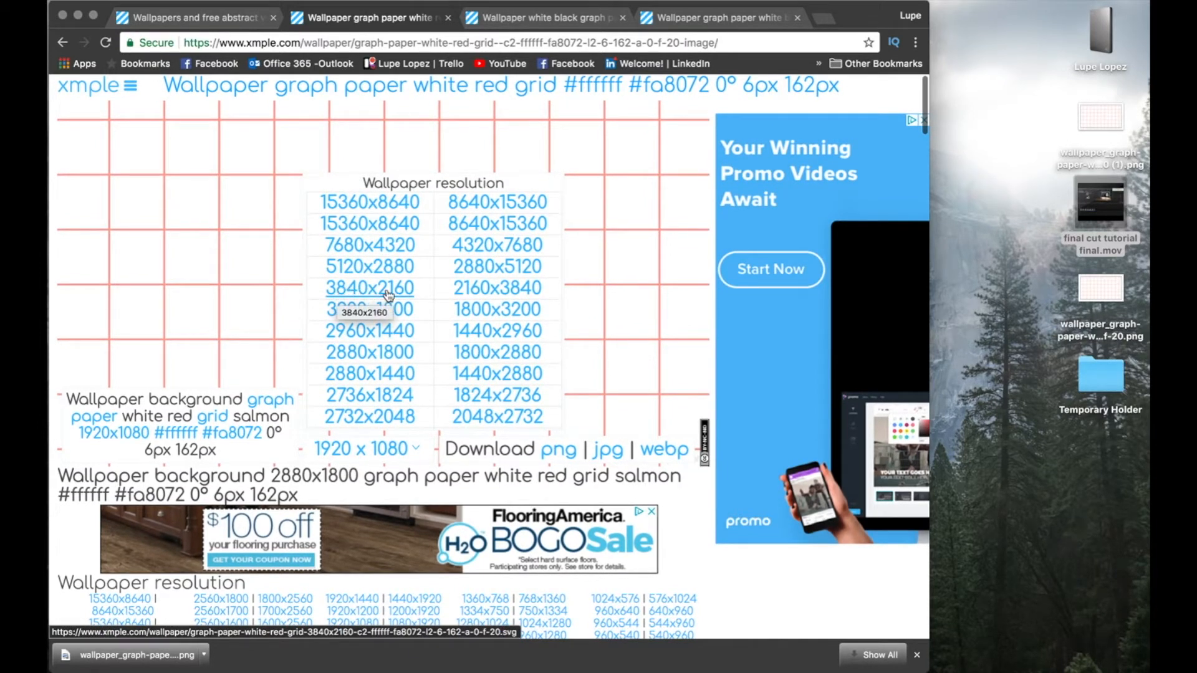
mouse_move(359, 306)
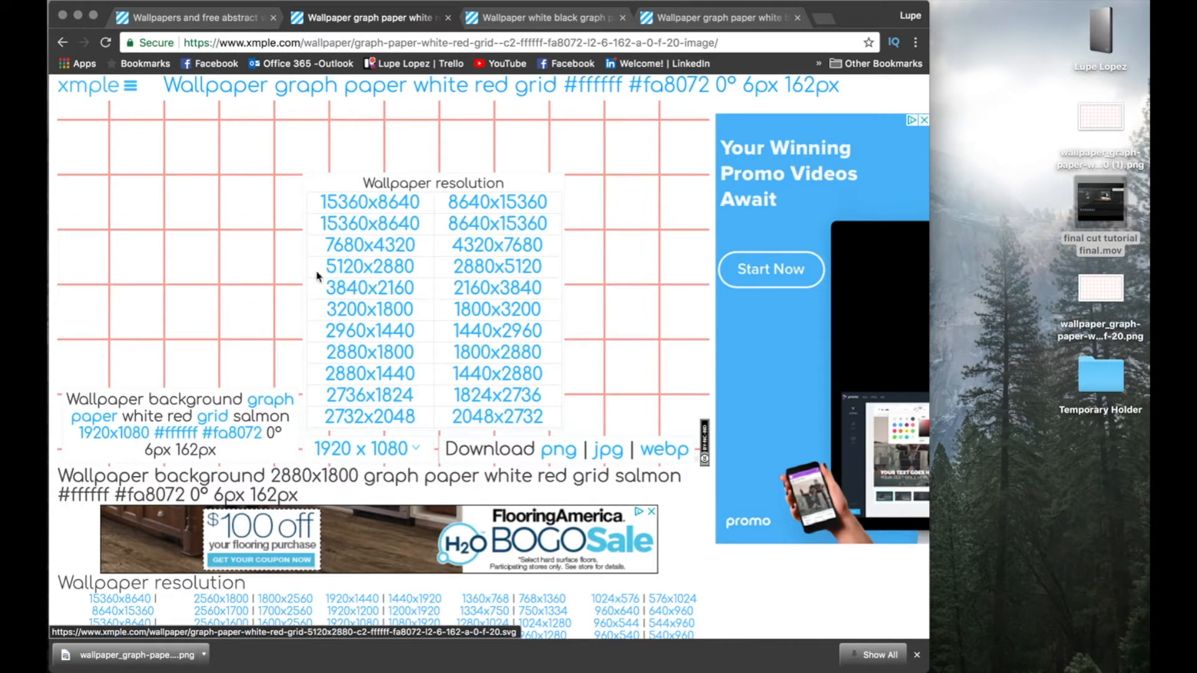
mouse_move(369, 288)
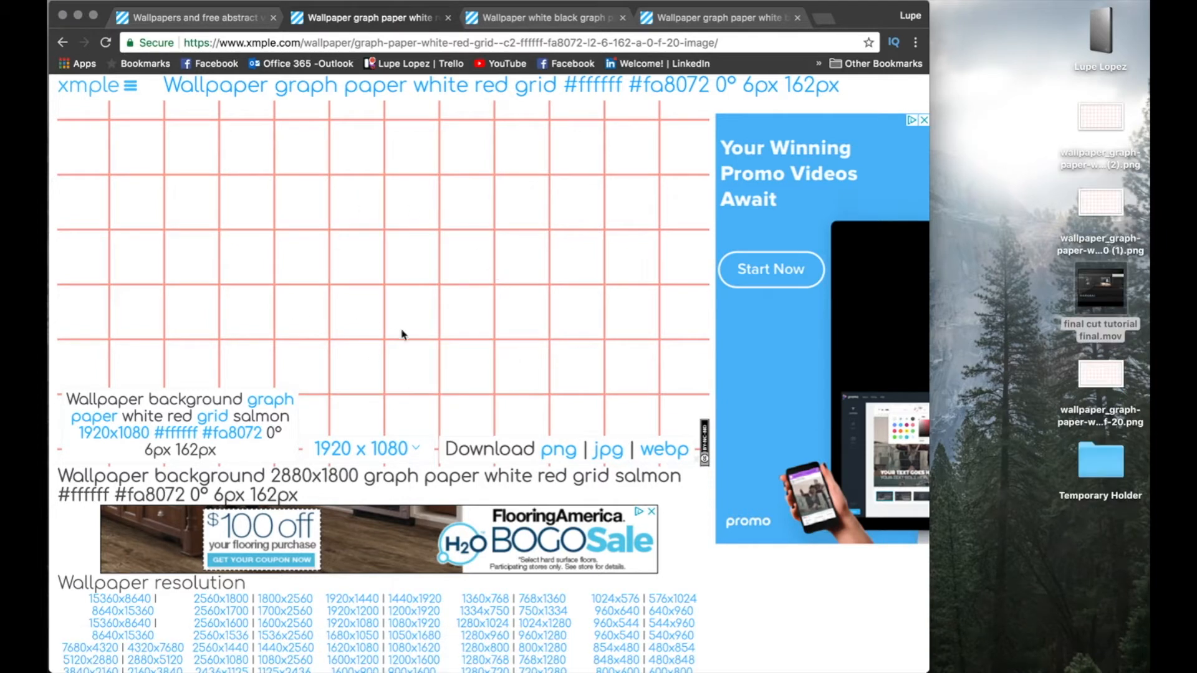
mouse_move(559, 449)
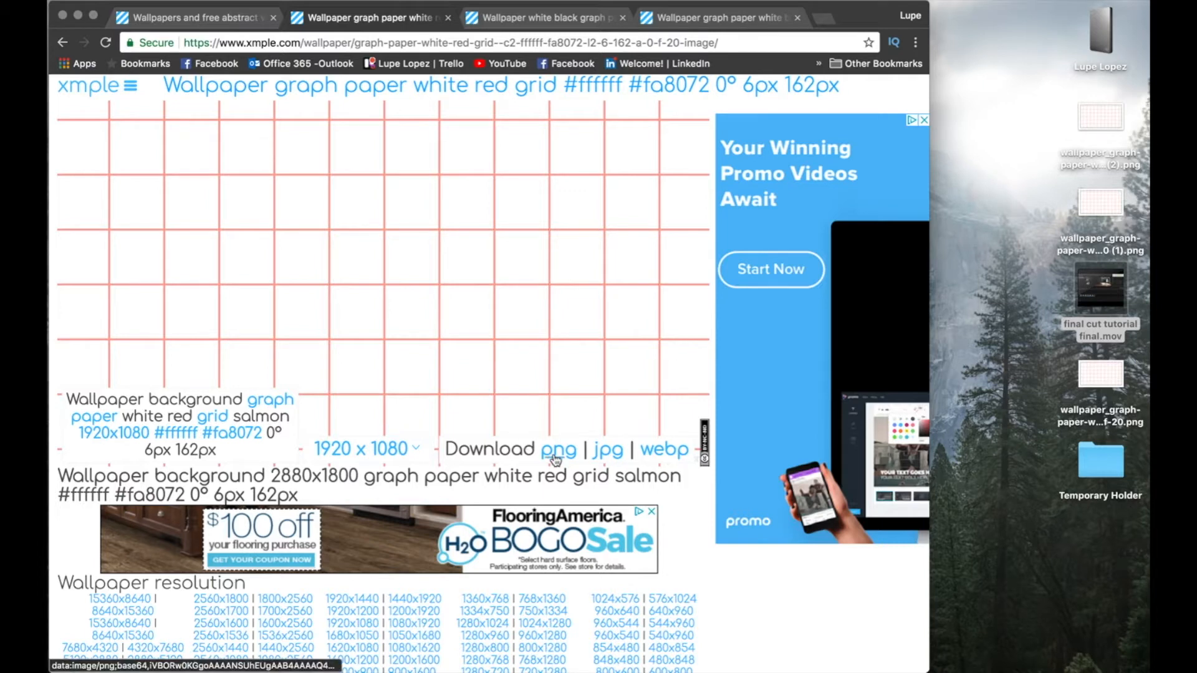
Download the white and red grid wallpaper as a PNG file
left_click(557, 449)
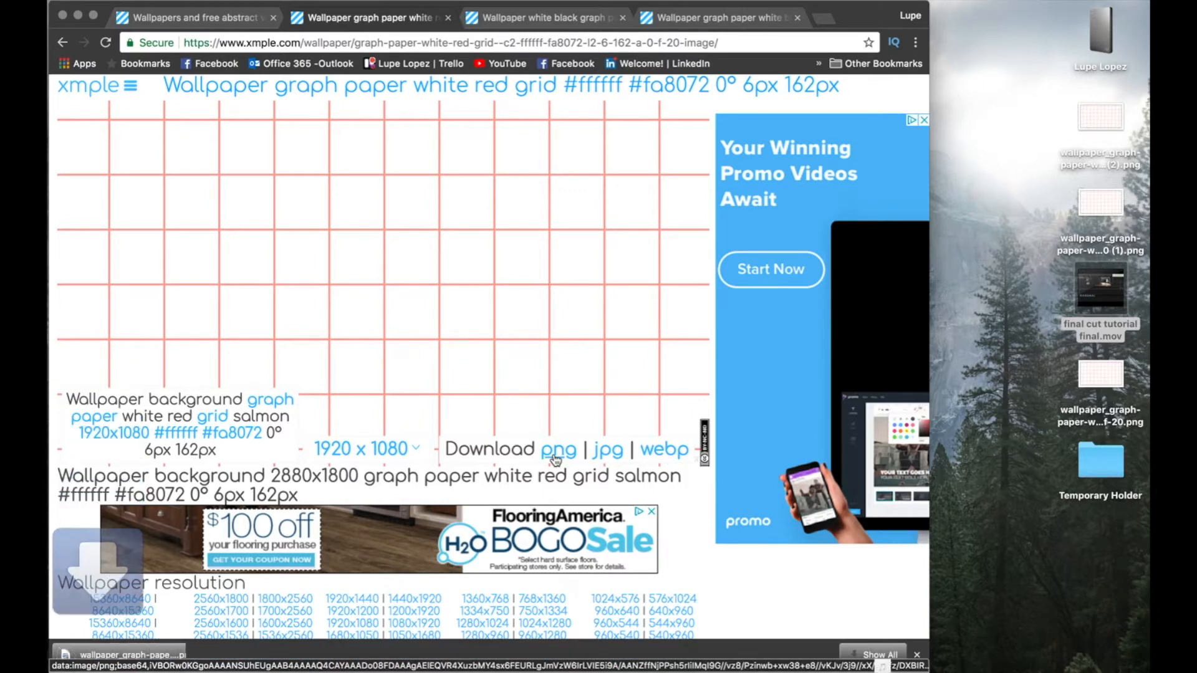
left_click(559, 449)
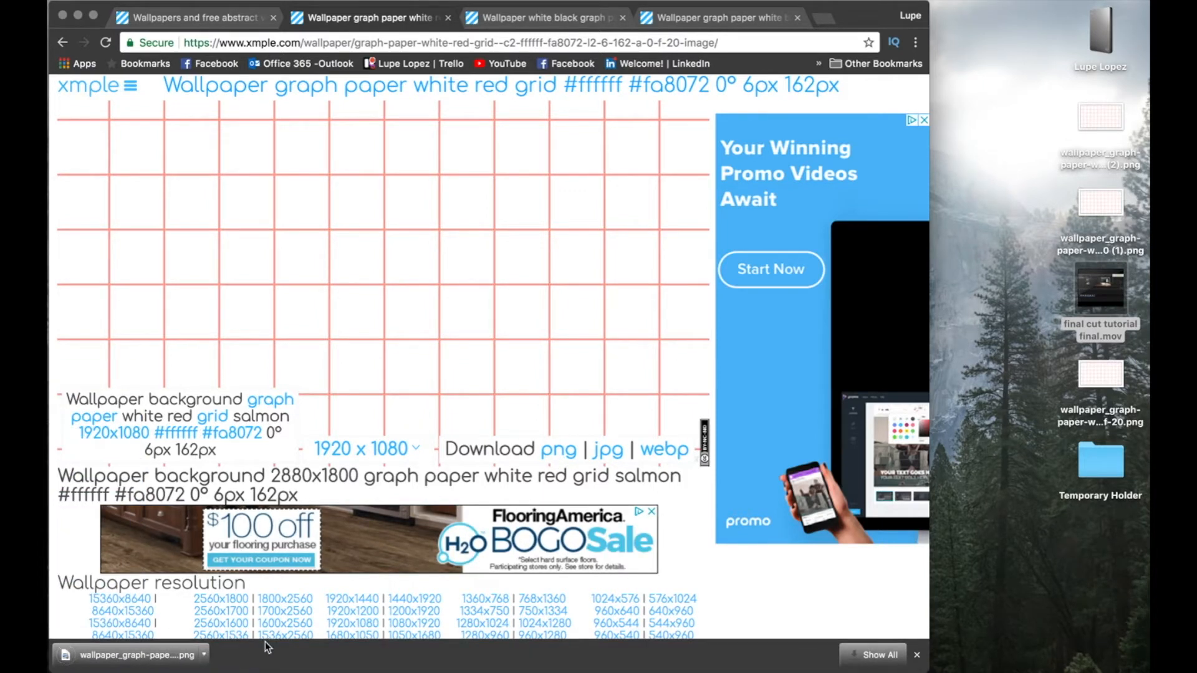
mouse_move(351, 659)
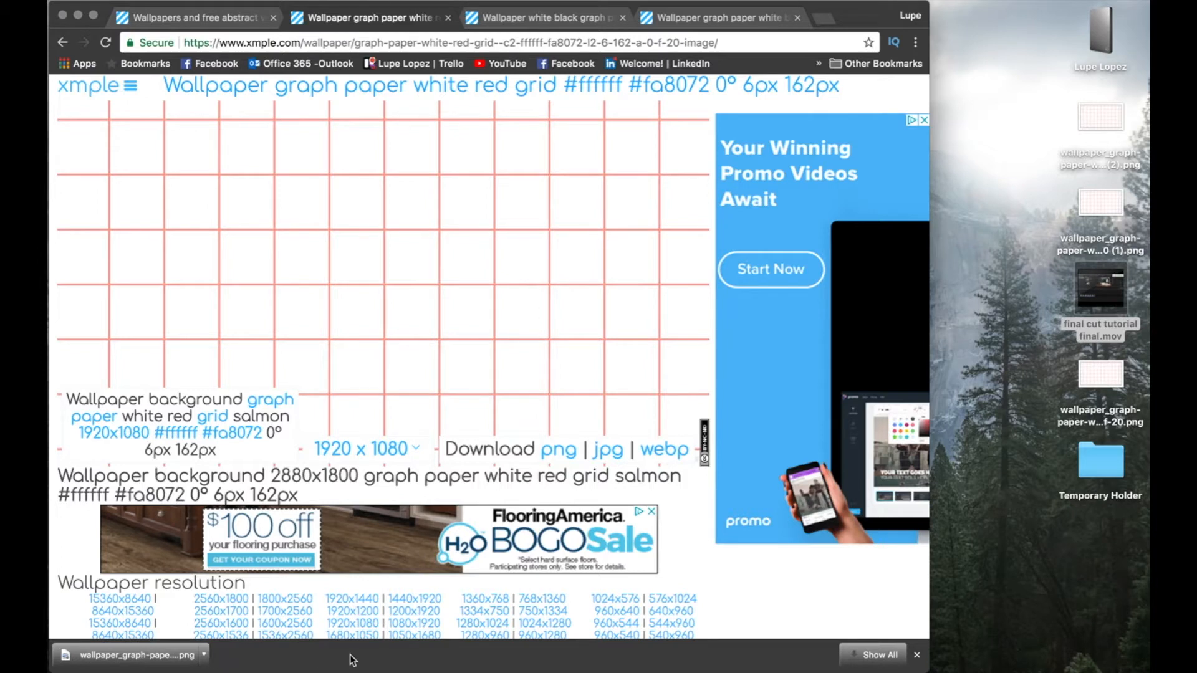
mouse_move(723, 338)
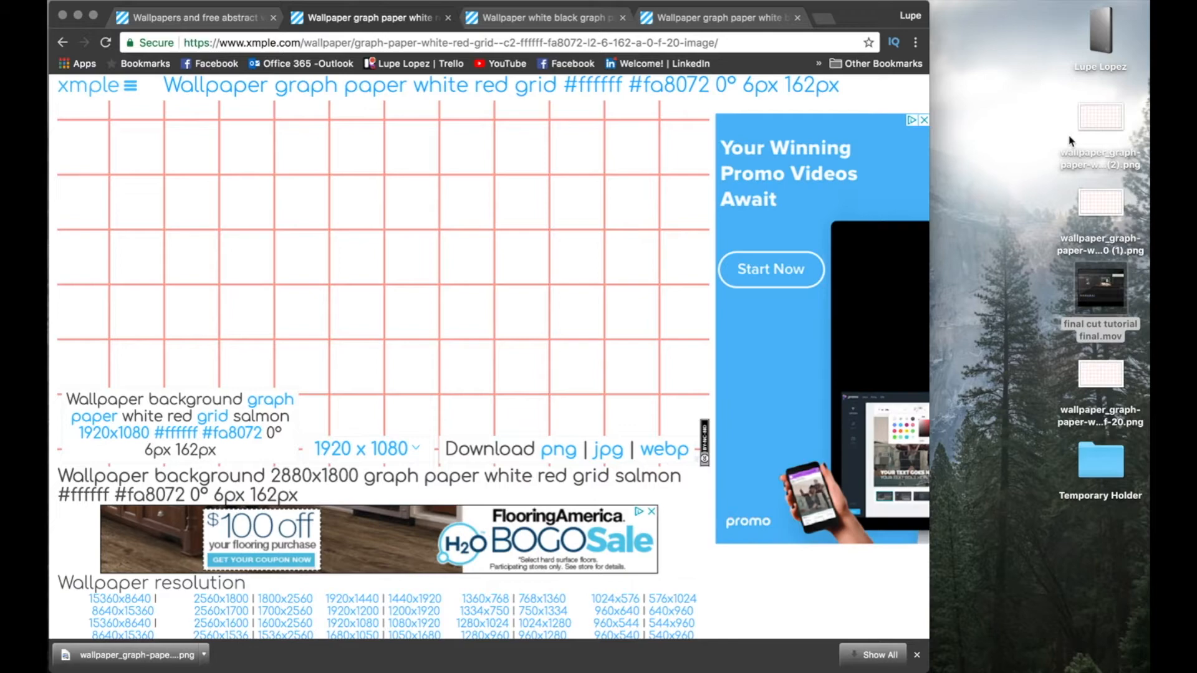
mouse_move(1068, 201)
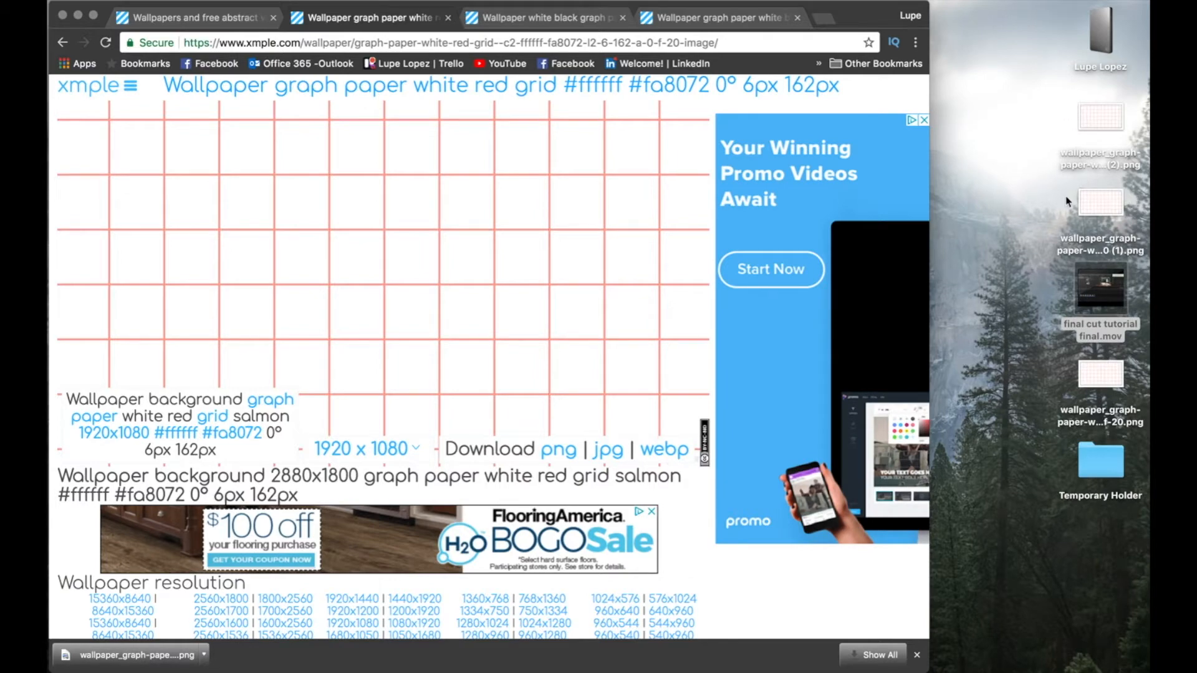
mouse_move(971, 275)
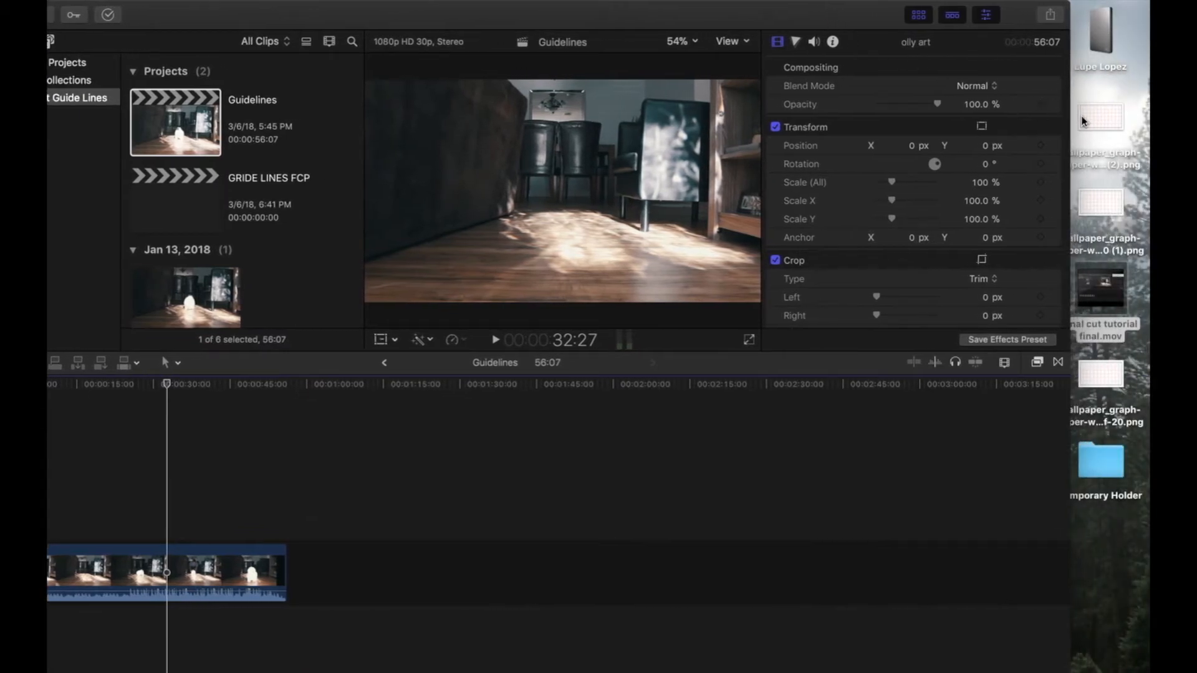
Add the red grid PNG as a connected clip above the video in the Guidelines project
left_click(1100, 117)
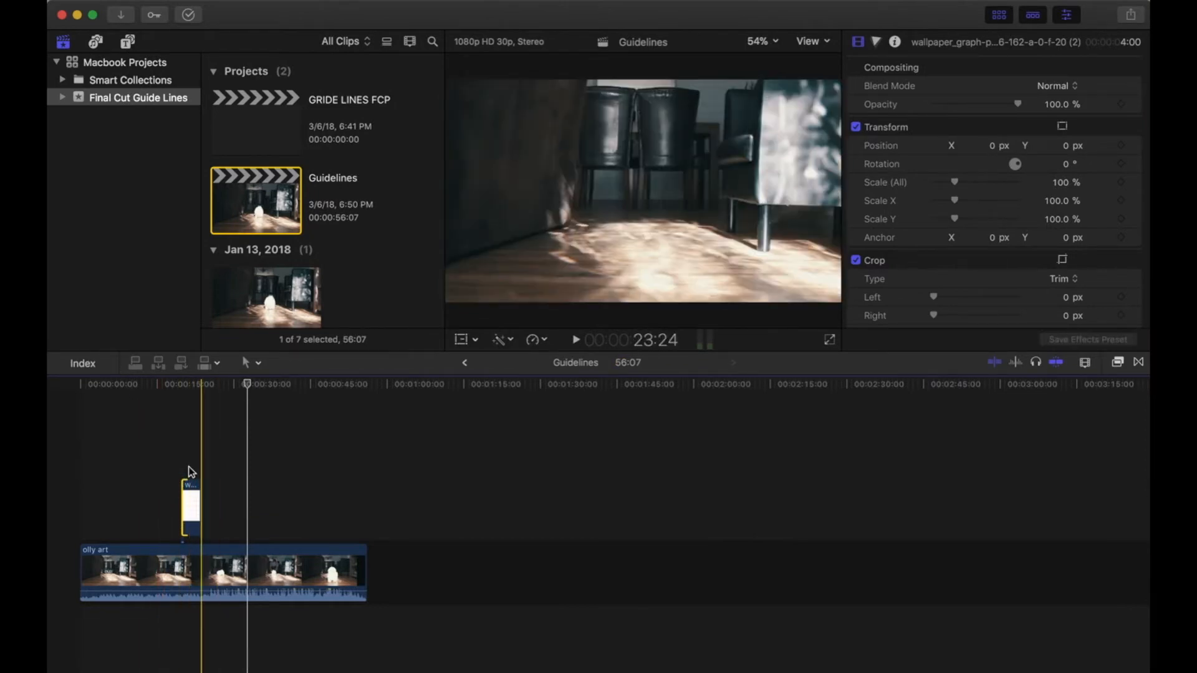
left_click(191, 507)
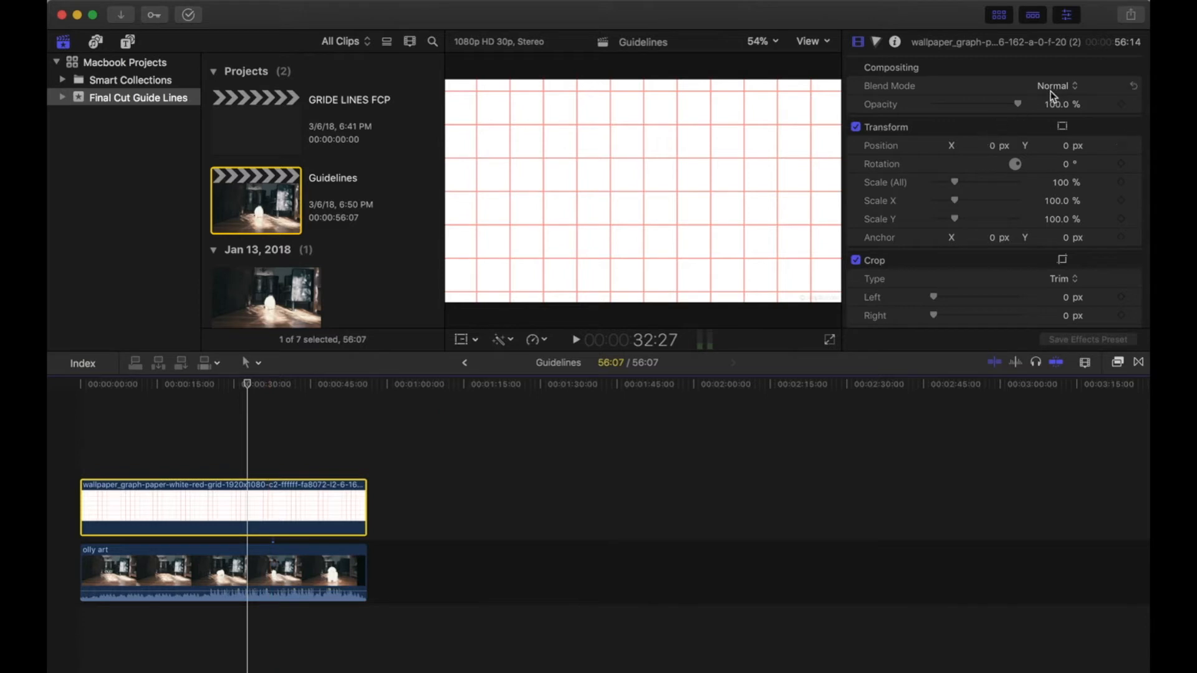
Set the grid clip's Compositing blend mode to Overlay so the footage shows through
left_click(1057, 86)
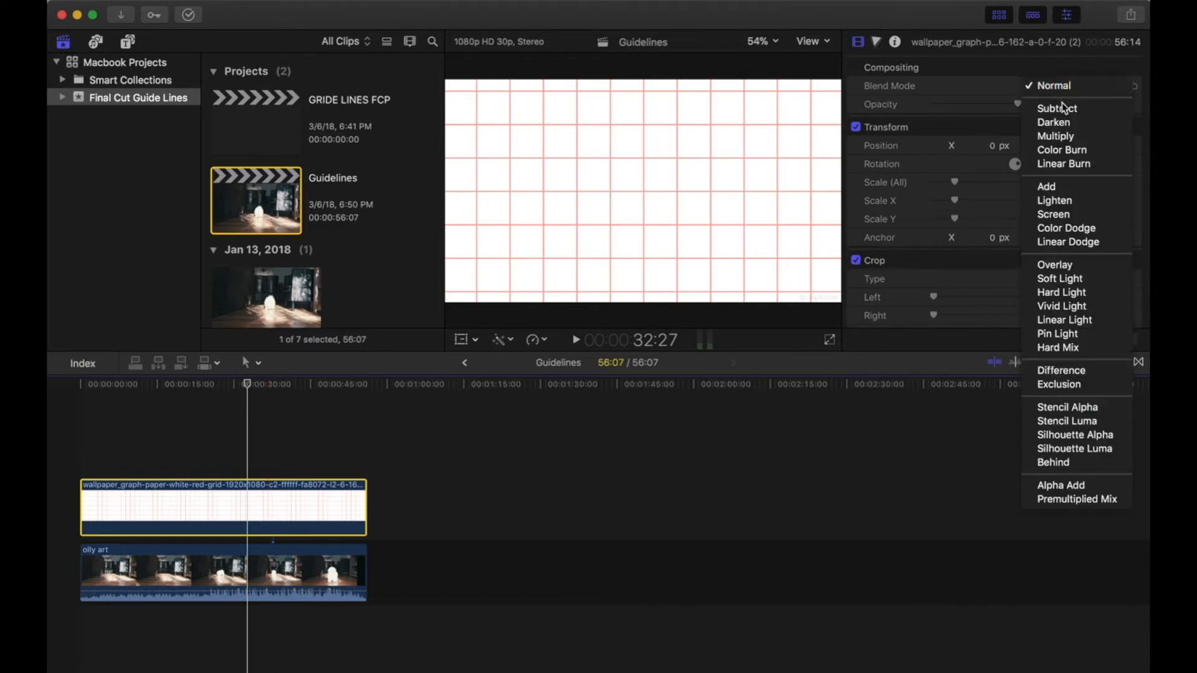
mouse_move(1058, 264)
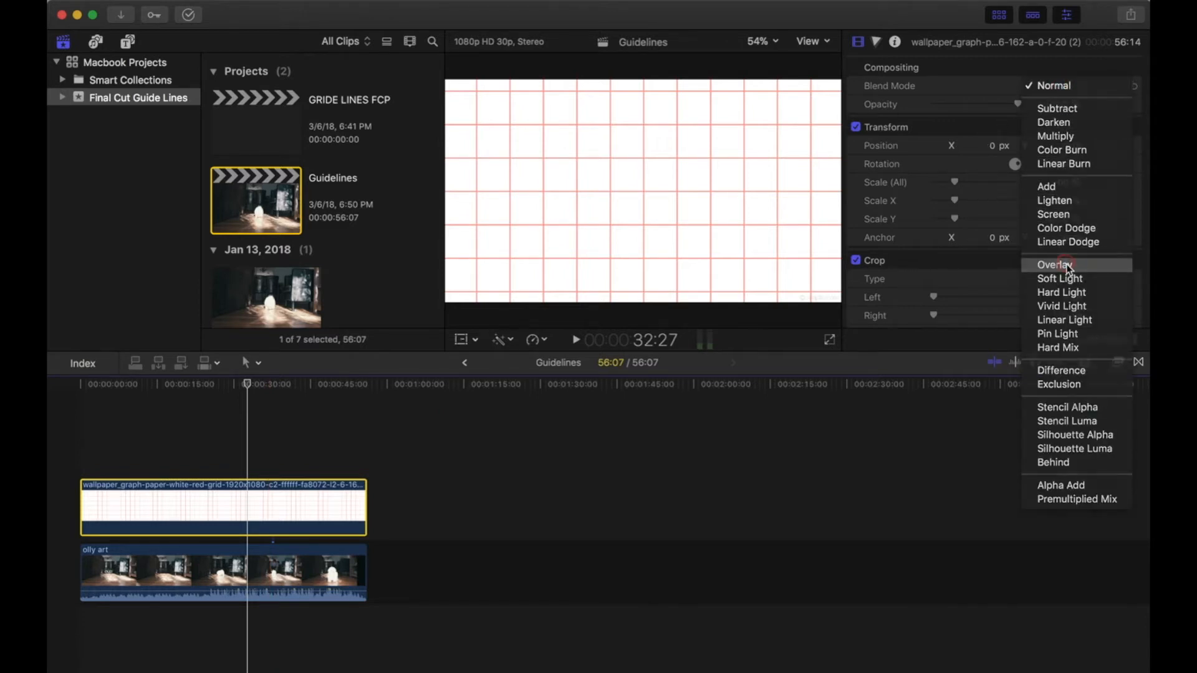
left_click(1056, 265)
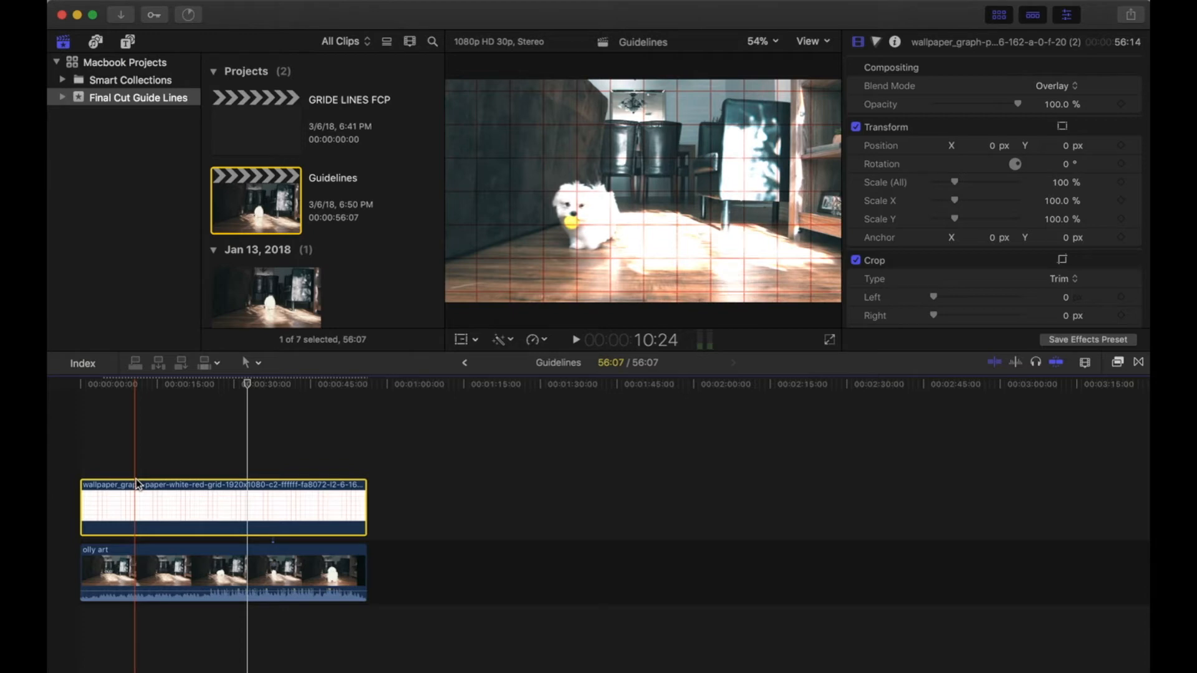
left_click(127, 42)
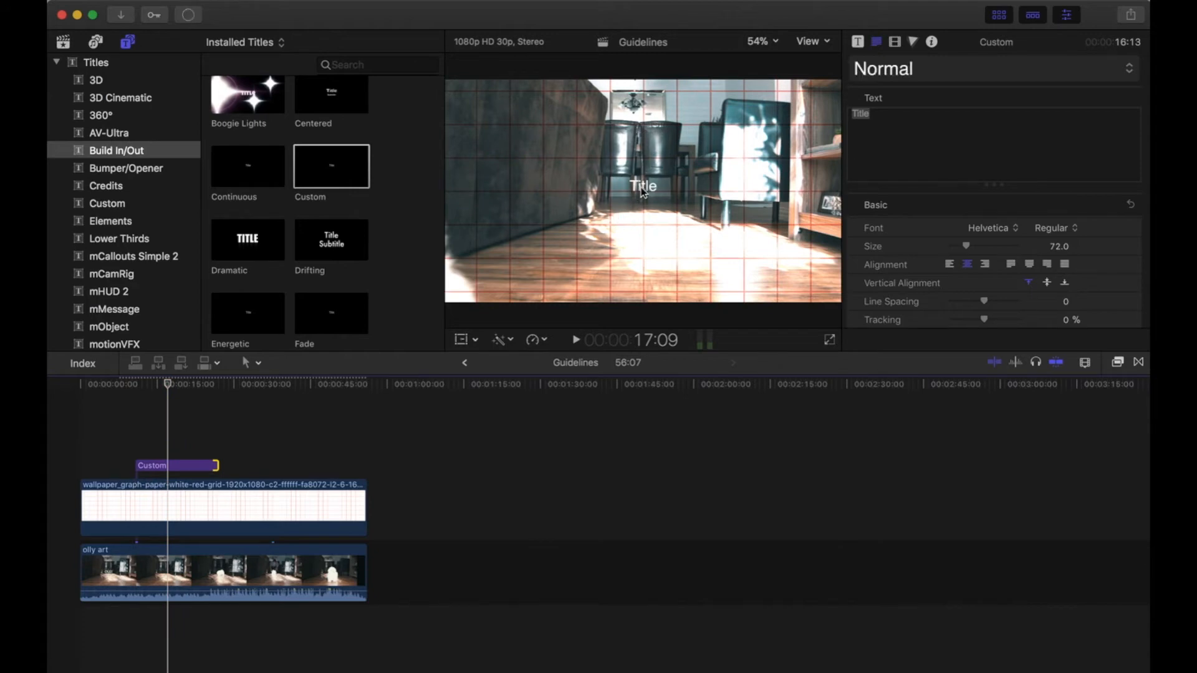
Drag the title to the lower-left grid corner and rename it 'Lower Third'
left_click(176, 465)
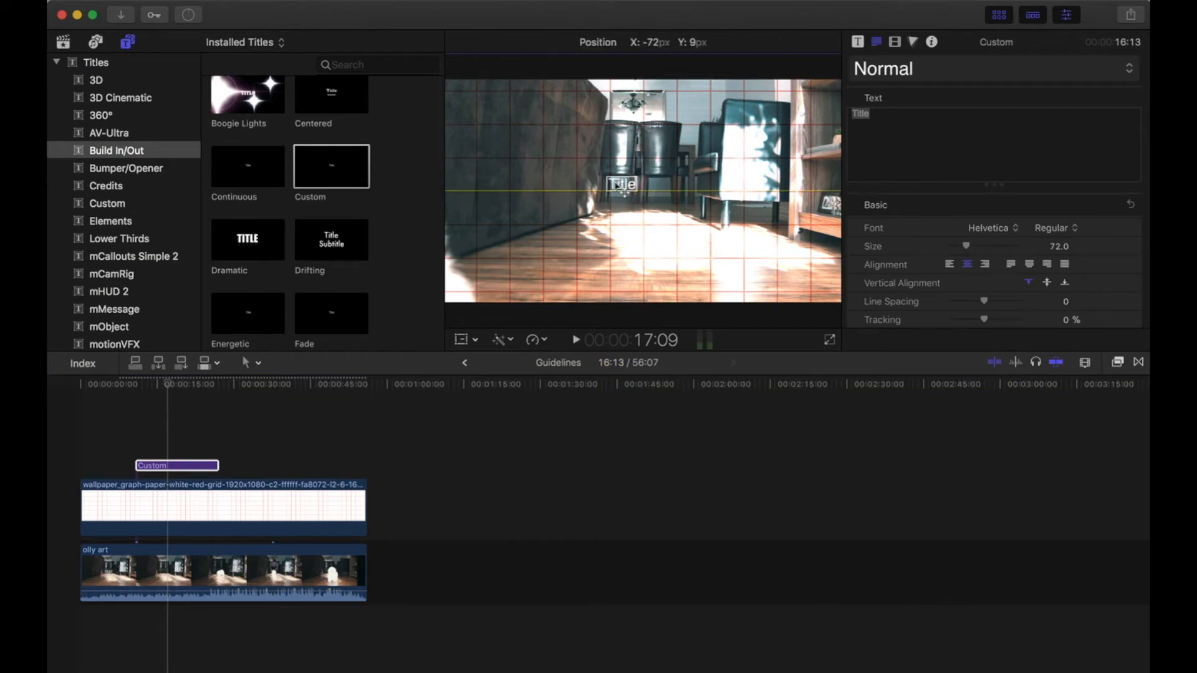
left_click_drag(621, 184, 526, 152)
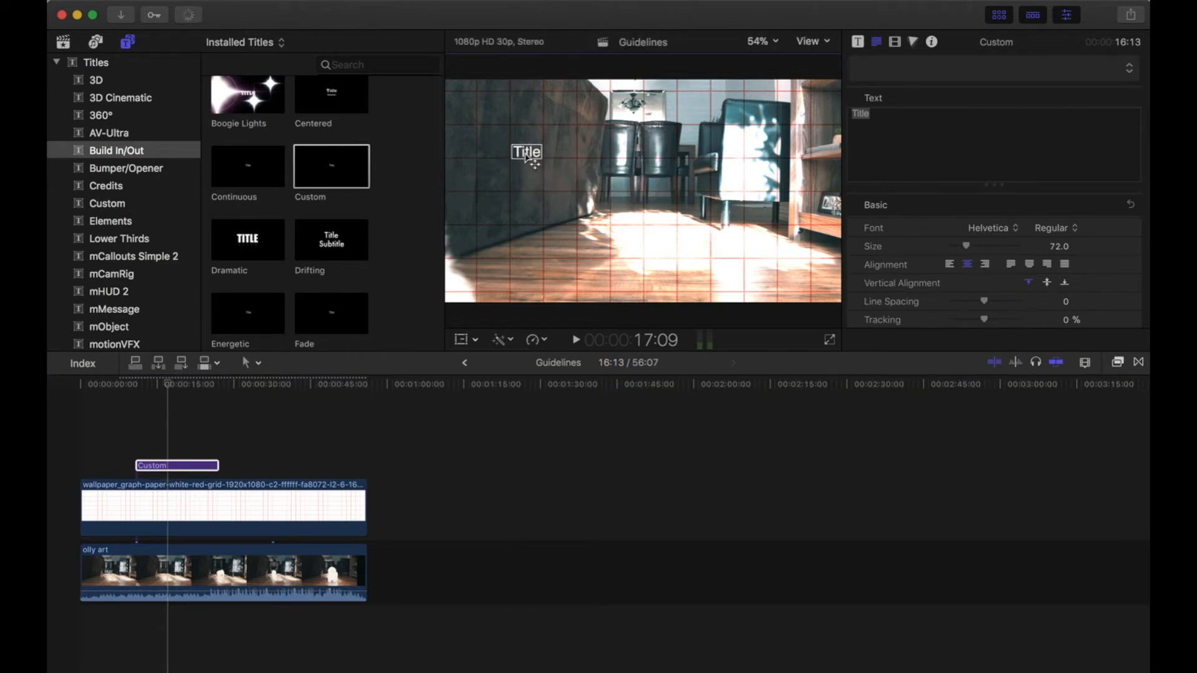
left_click_drag(525, 151, 505, 229)
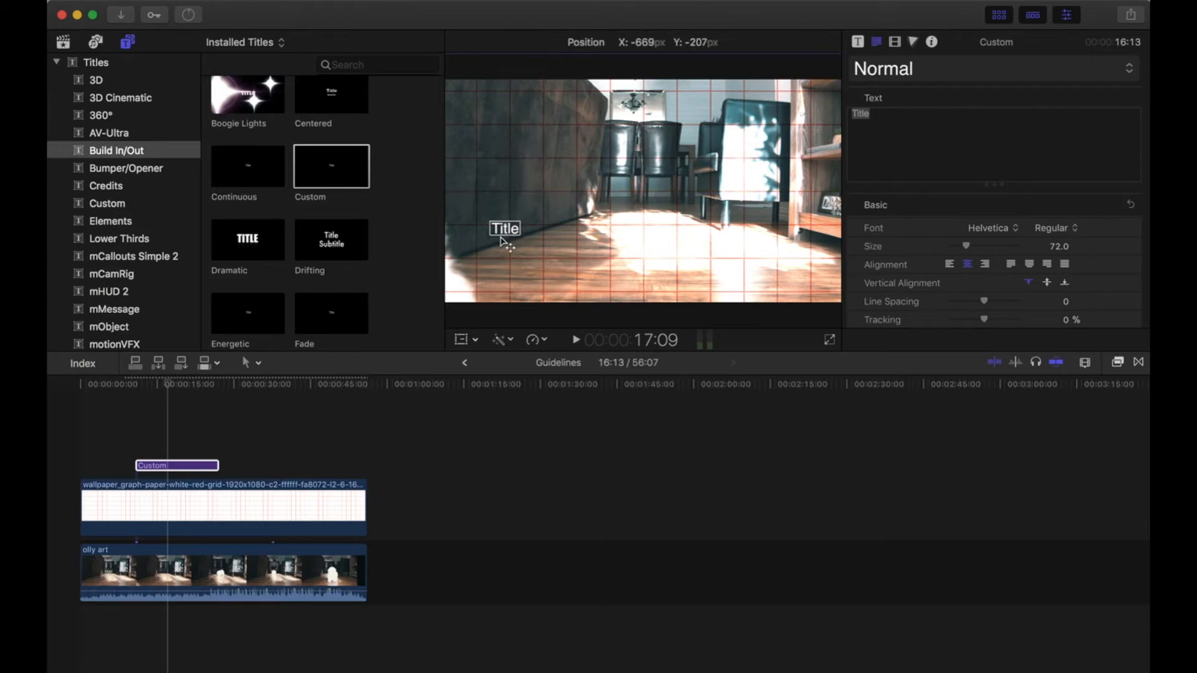
left_click_drag(504, 227, 494, 283)
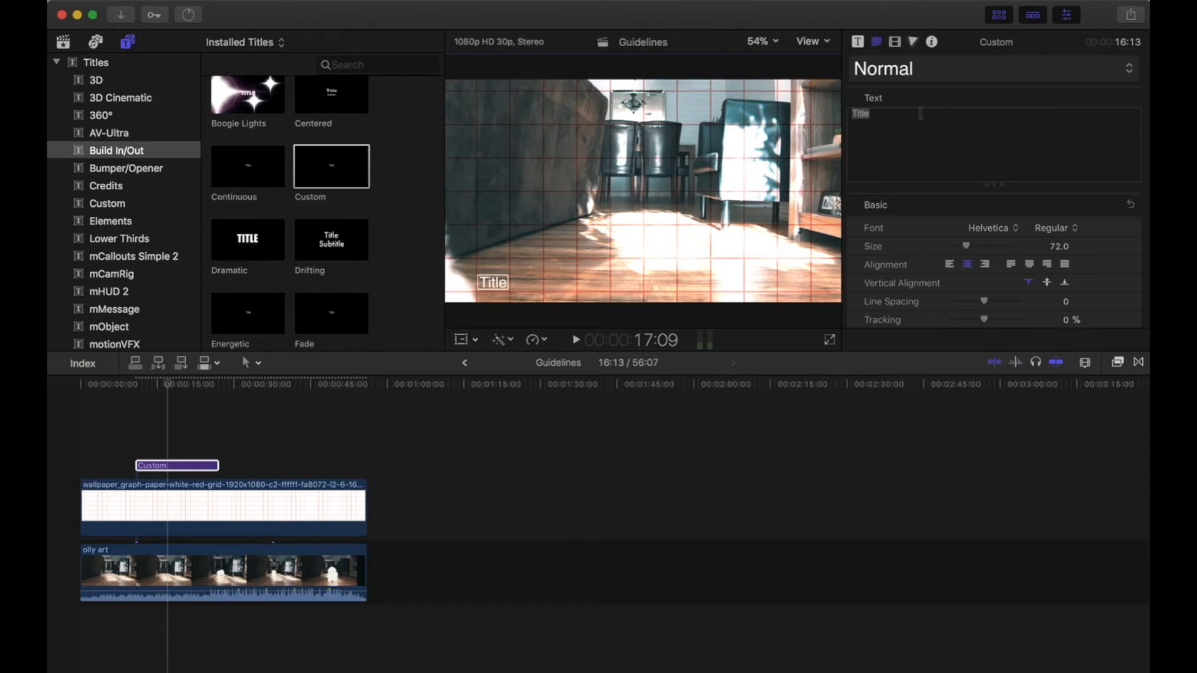
type("Lower Third")
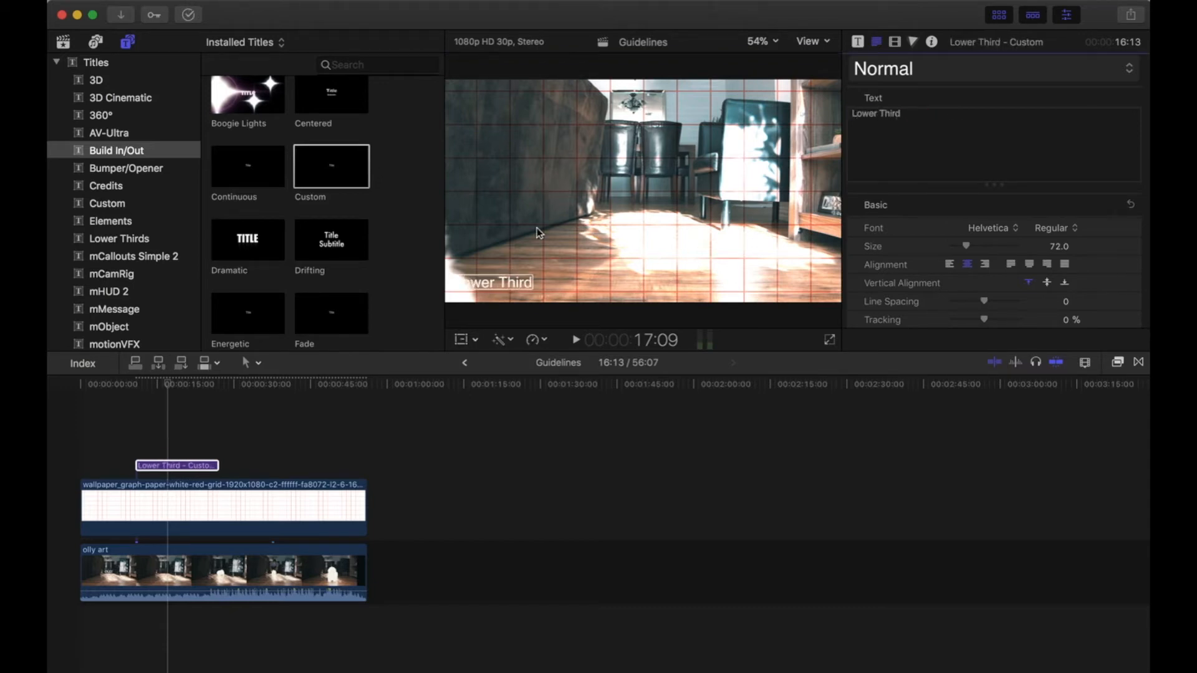
left_click_drag(489, 282, 524, 284)
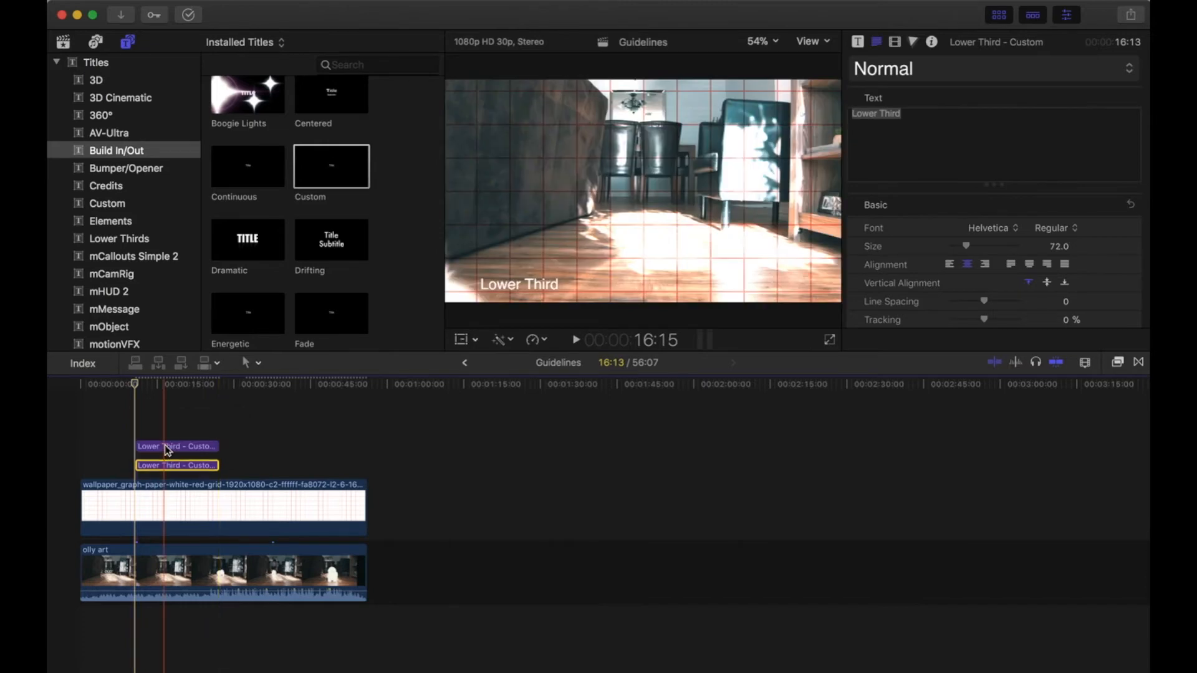
Duplicate the Lower Third title twice and move each copy up one grid row
left_click(175, 447)
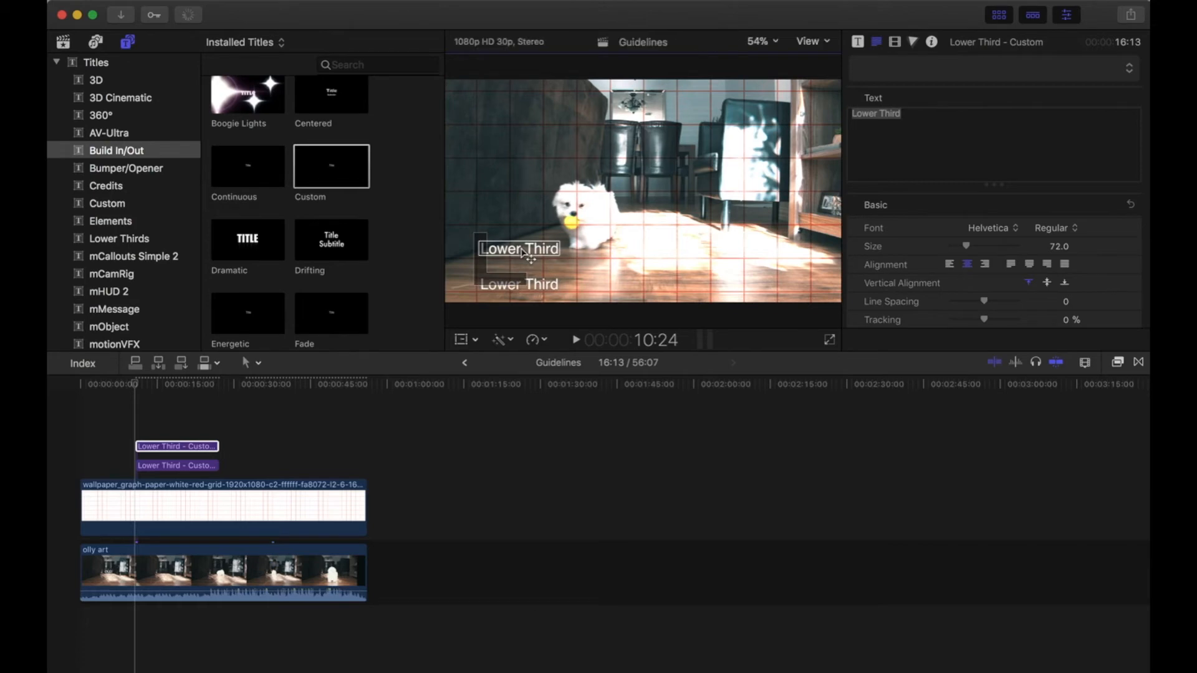
left_click(176, 446)
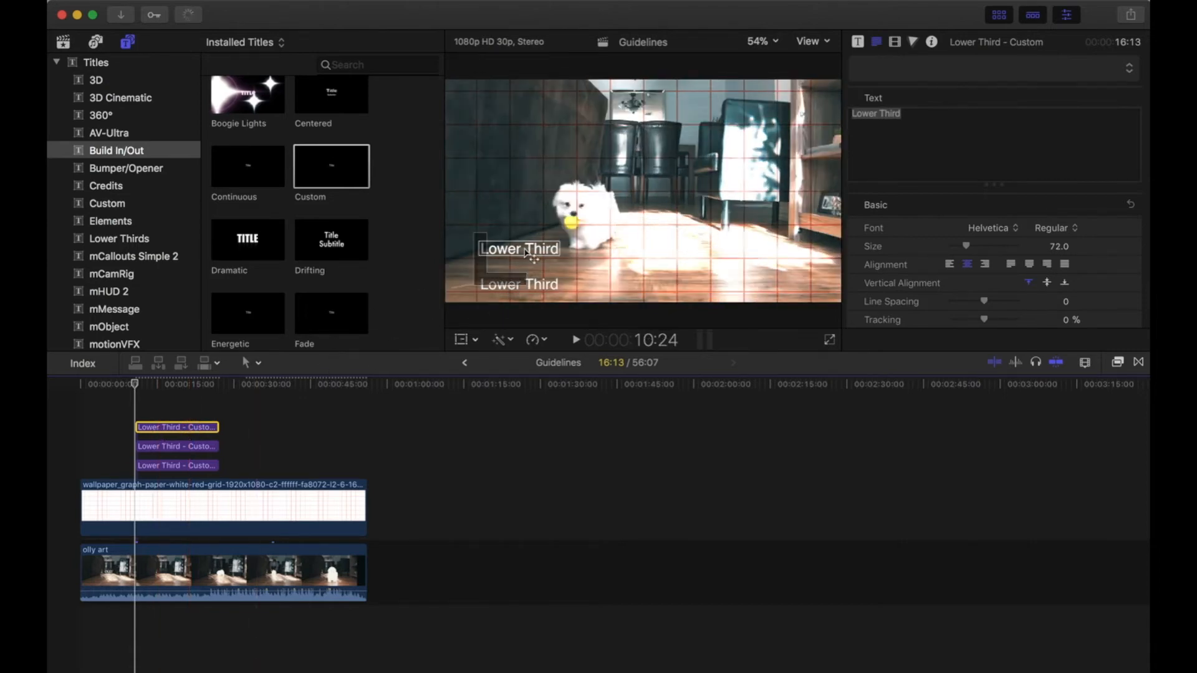
left_click_drag(519, 252, 519, 216)
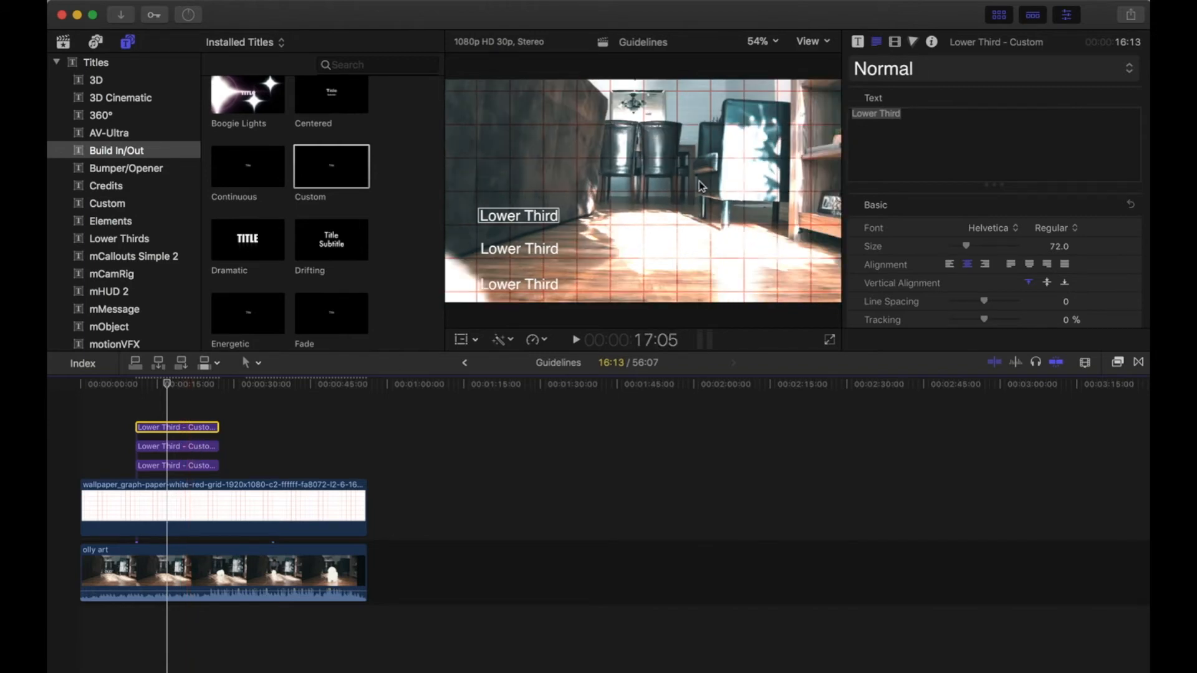
left_click(222, 508)
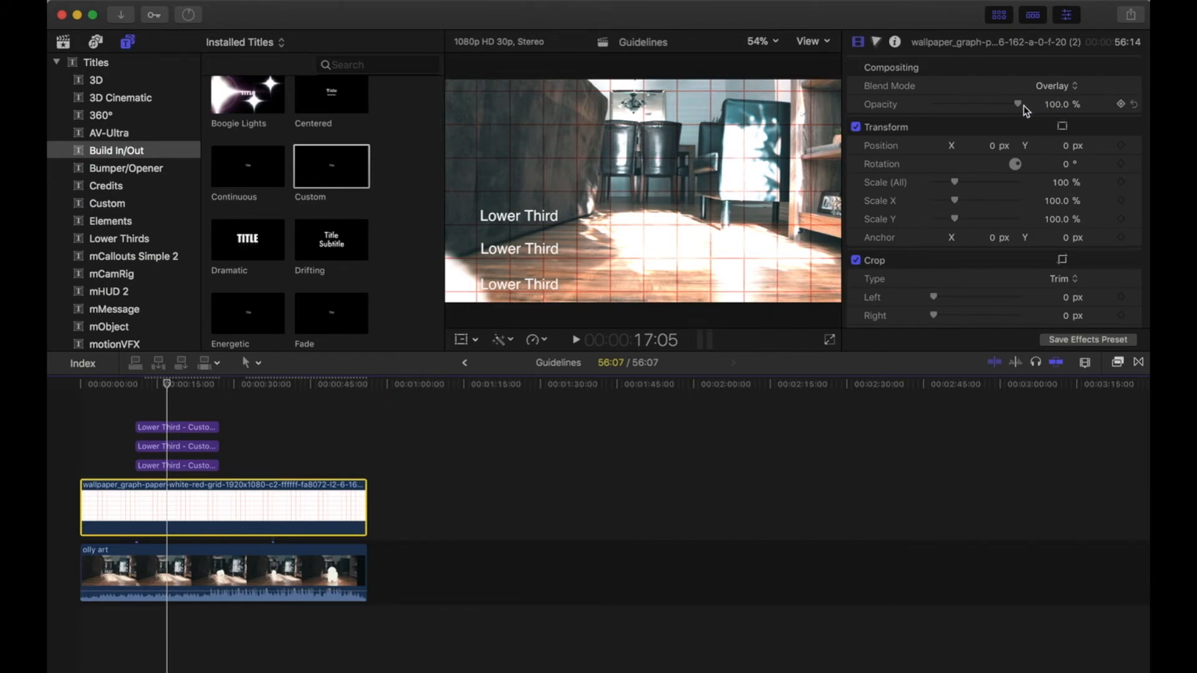
mouse_move(1021, 107)
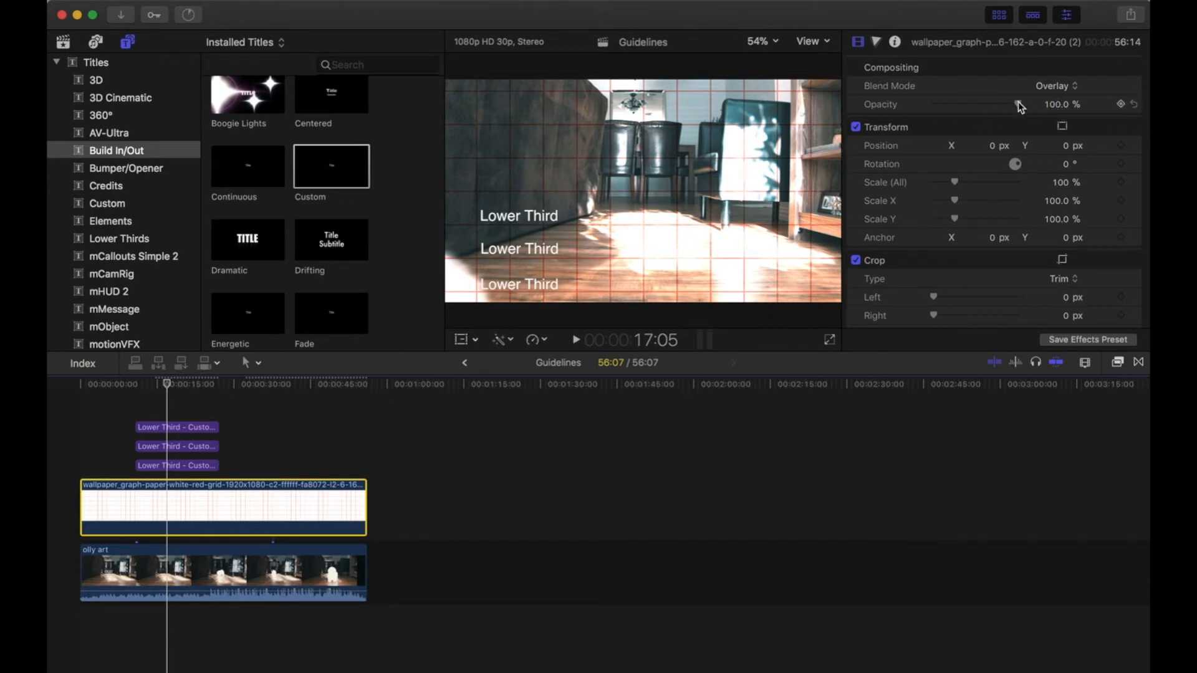
Try the grid overlay at 30% and full opacity, then settle on 50% Compositing opacity
left_click(1059, 104)
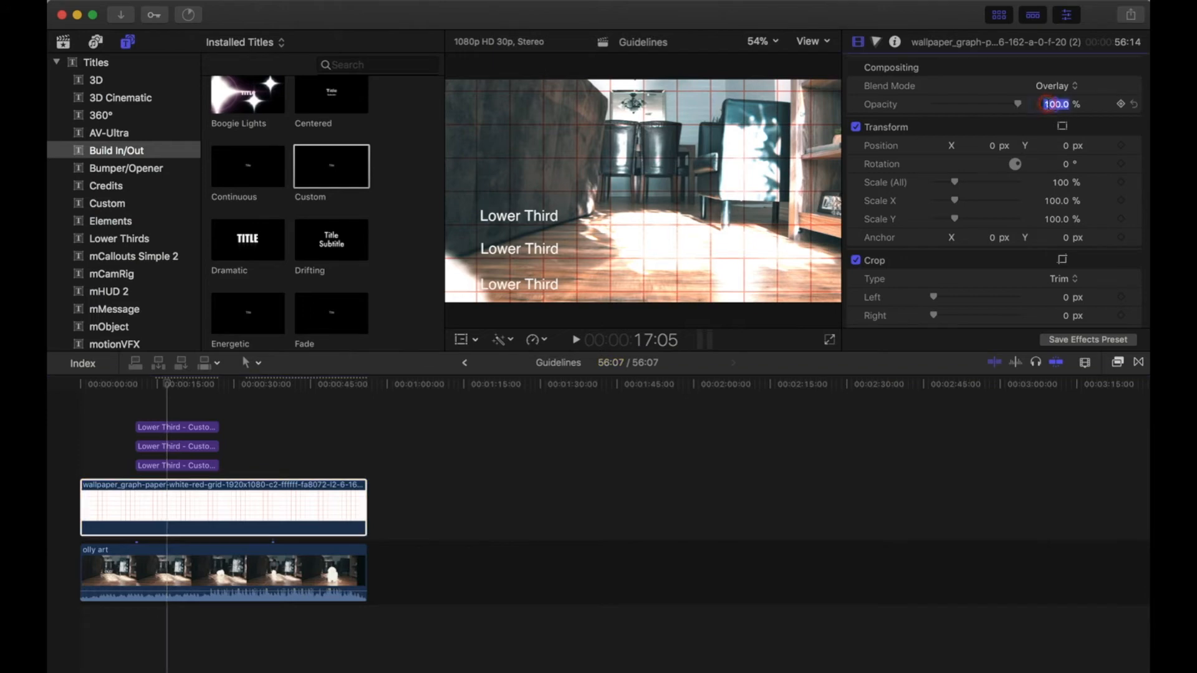
type("30")
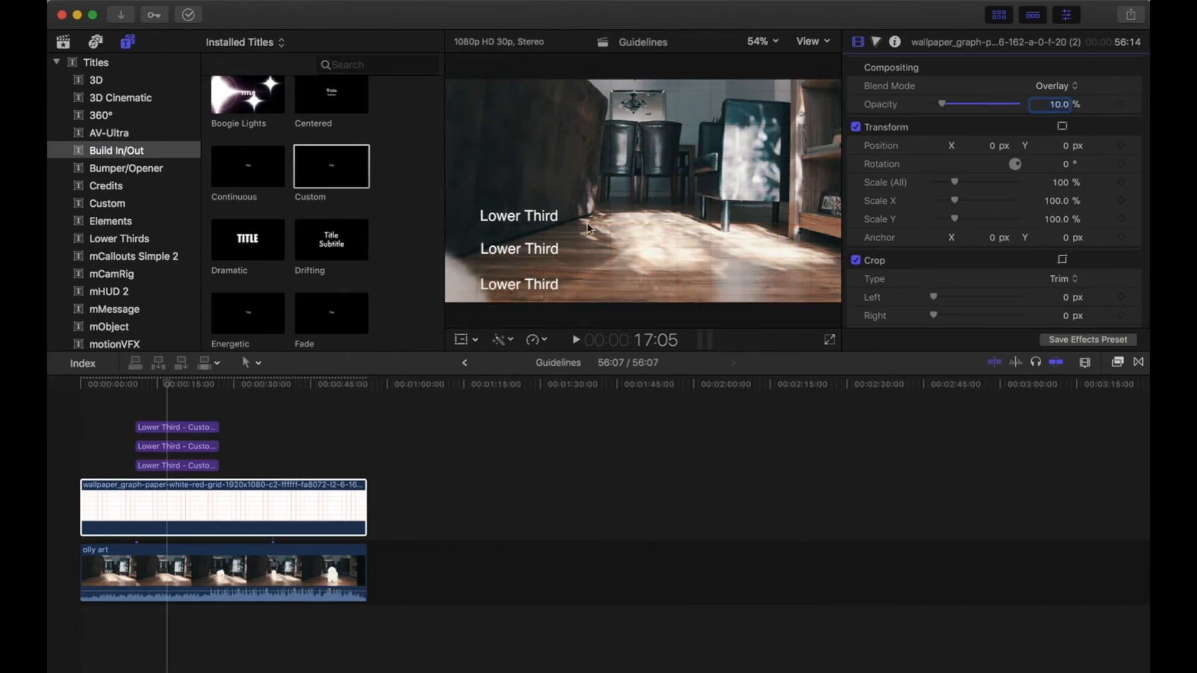
mouse_move(517, 232)
type("50")
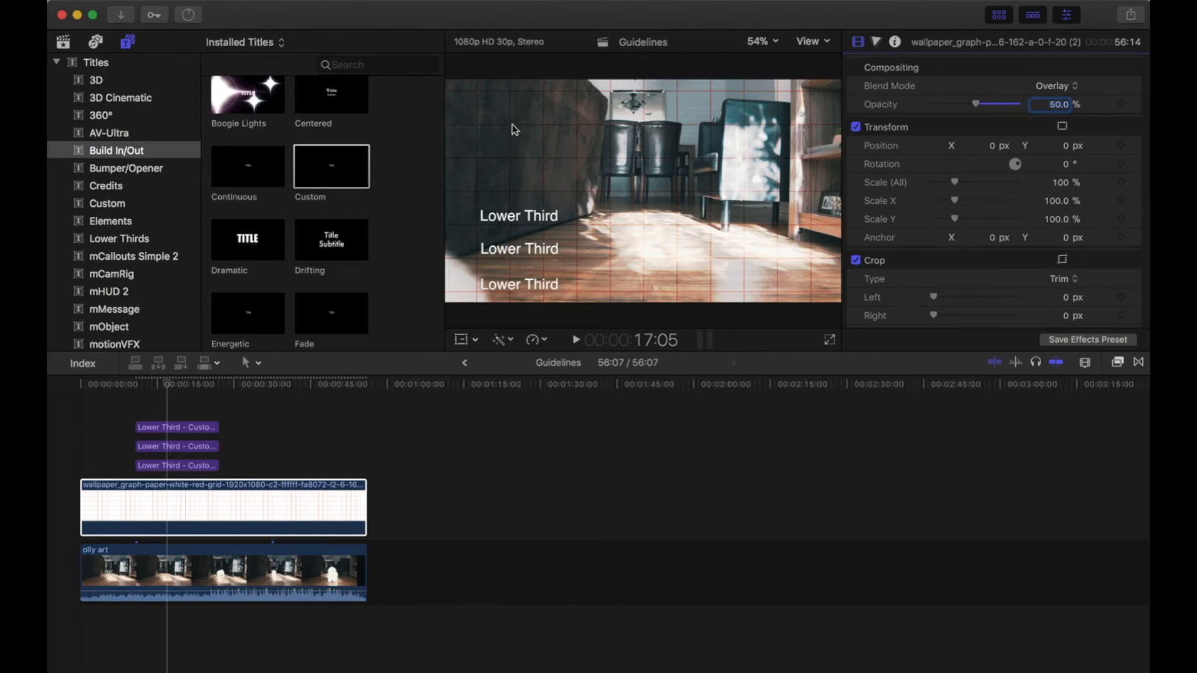
mouse_move(403, 312)
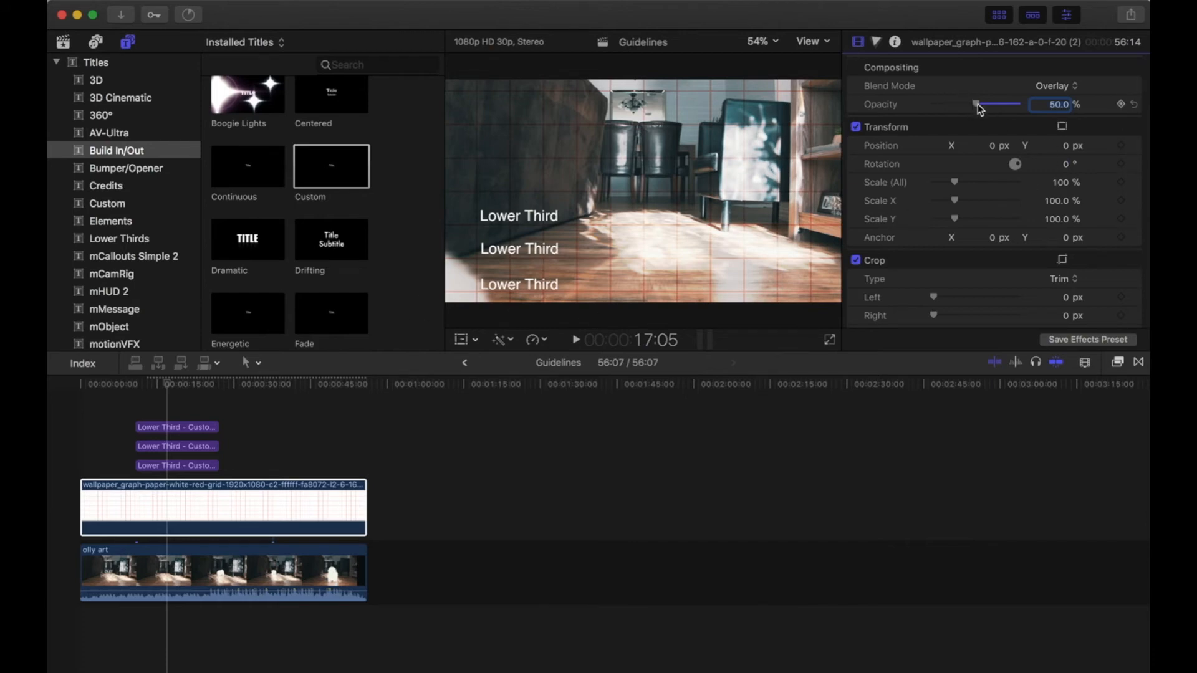
left_click_drag(980, 103, 1018, 104)
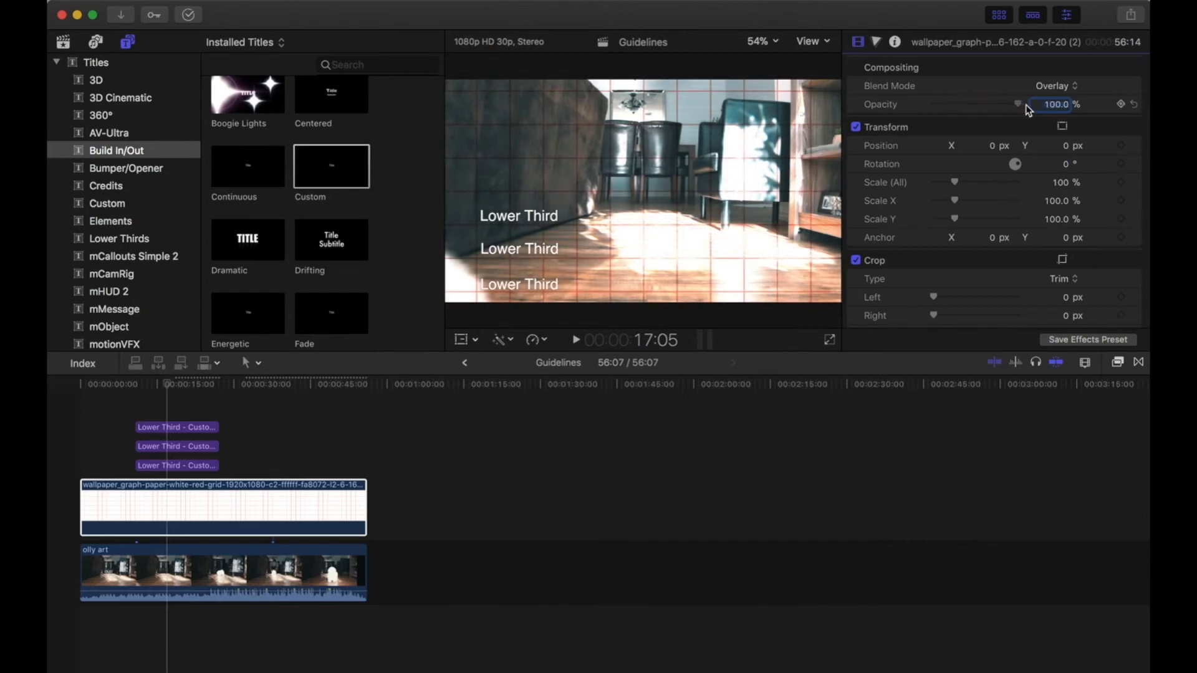
left_click(1060, 105)
type("50")
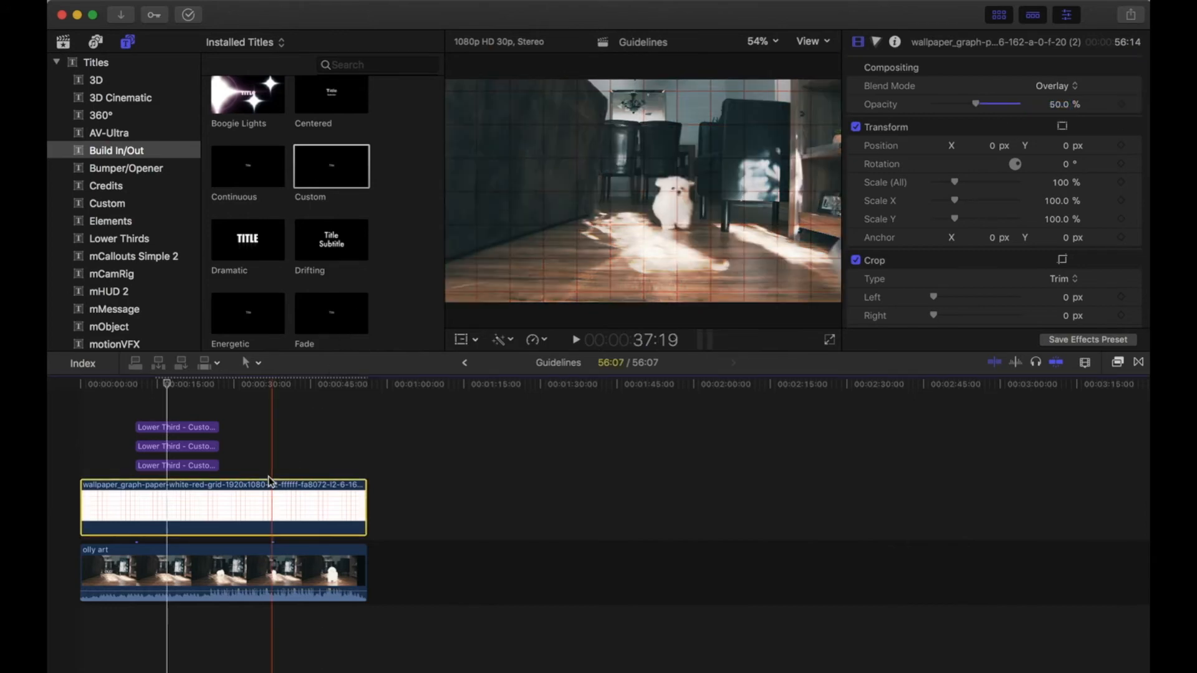
Disable the grid clip with V to preview the bare footage, then re-enable it
left_click(245, 507)
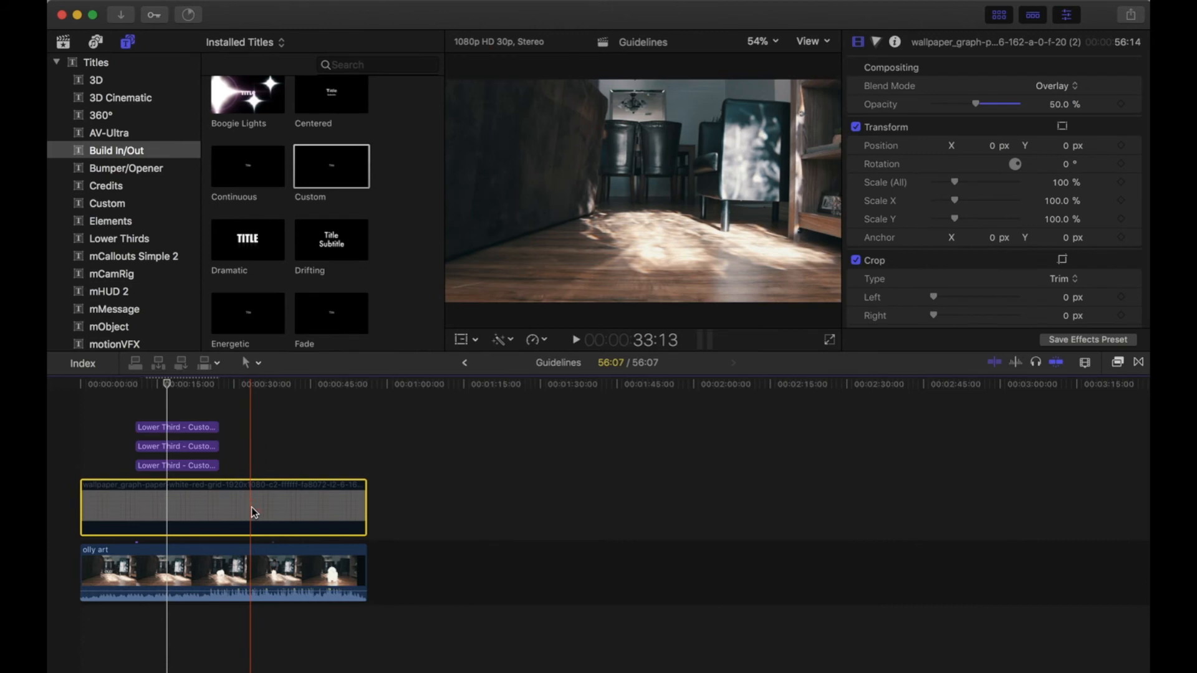
key("v")
type("GRID LINES")
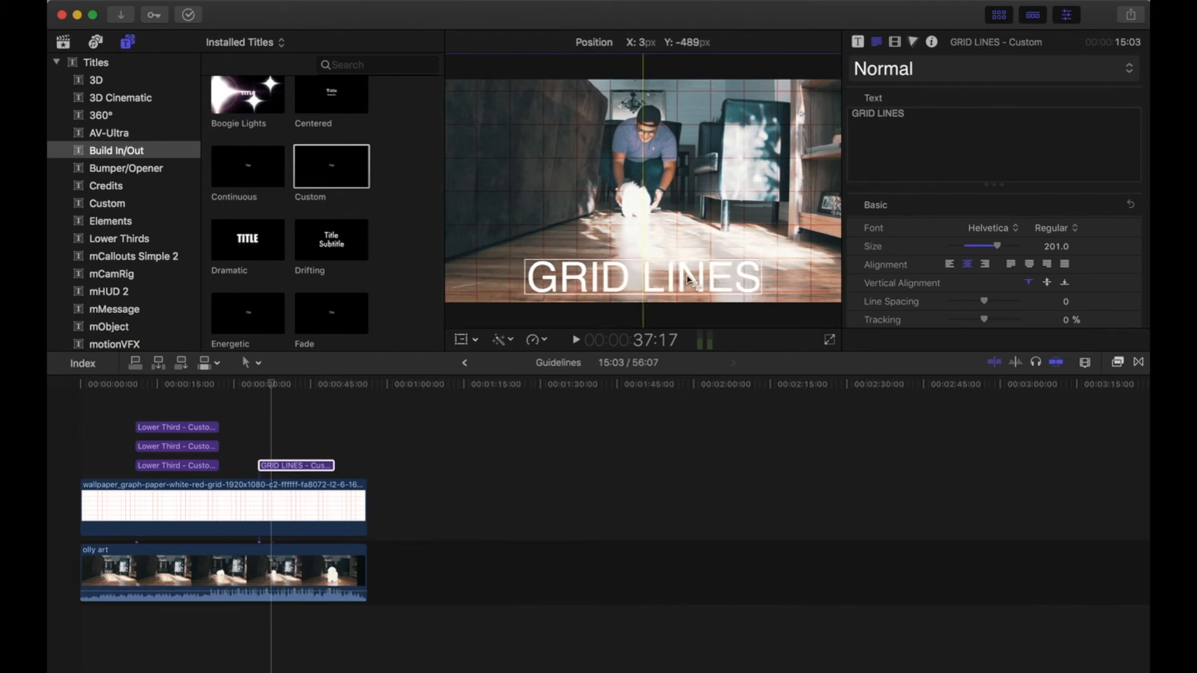
Nudge the GRID LINES title onto the center guide and a grid line low in the frame
left_click_drag(640, 278, 641, 271)
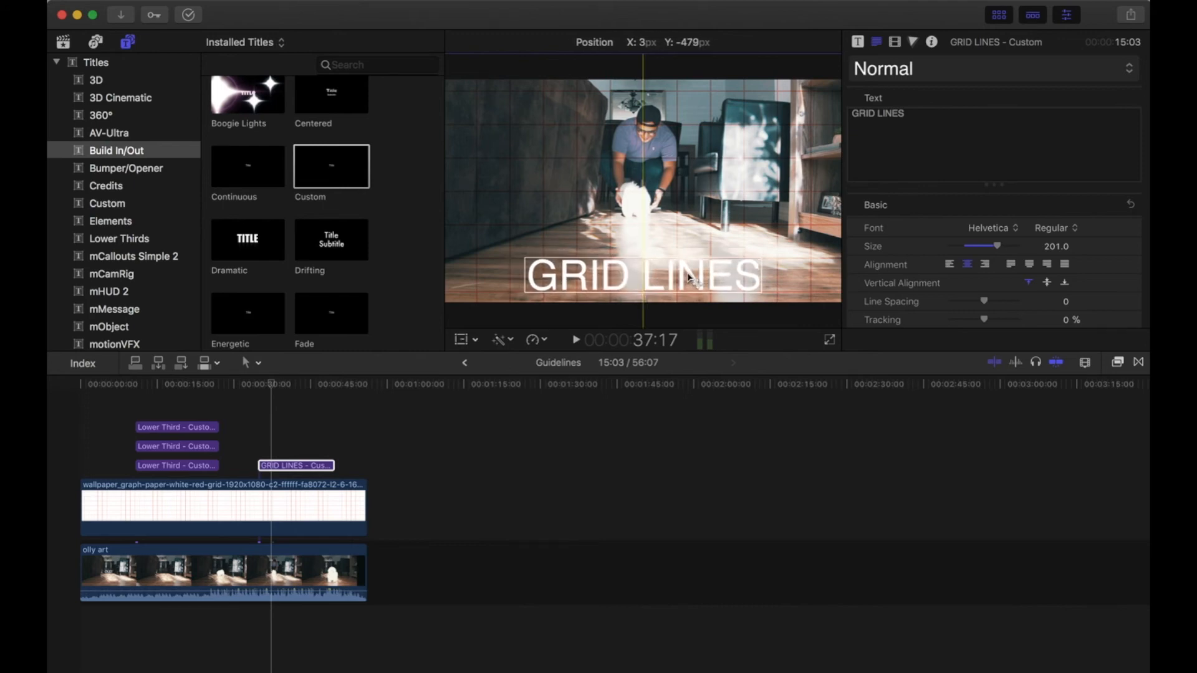
left_click_drag(641, 277, 641, 267)
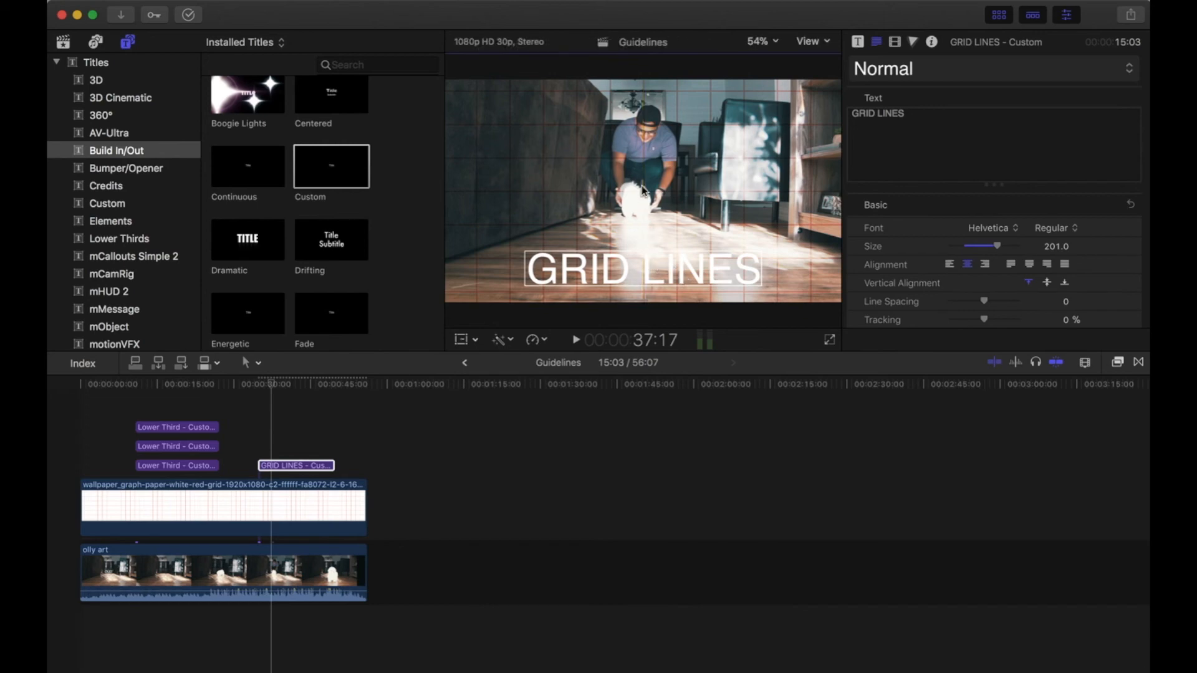
mouse_move(662, 278)
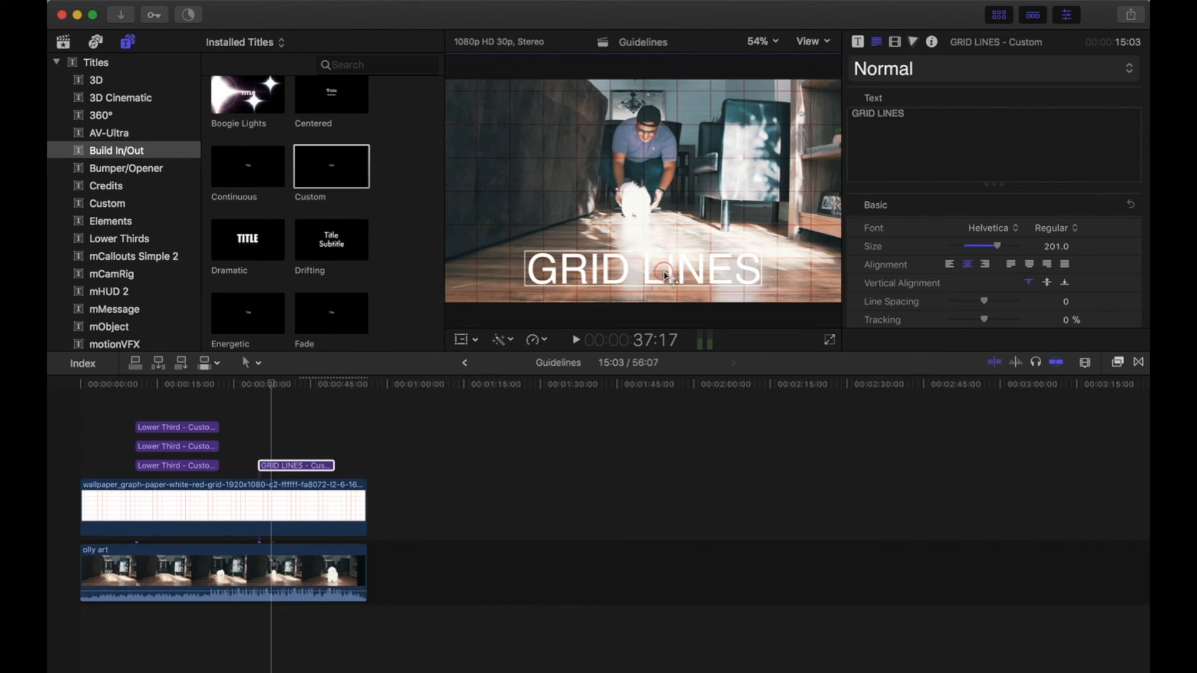
left_click_drag(641, 267, 641, 277)
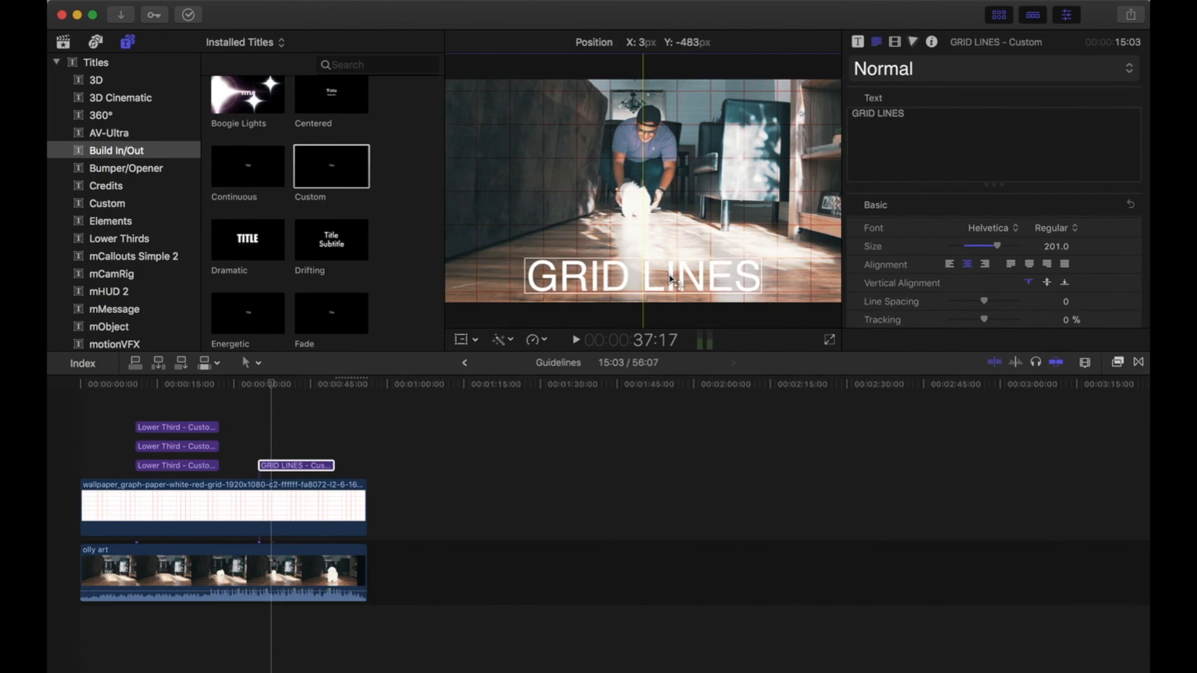
left_click(222, 507)
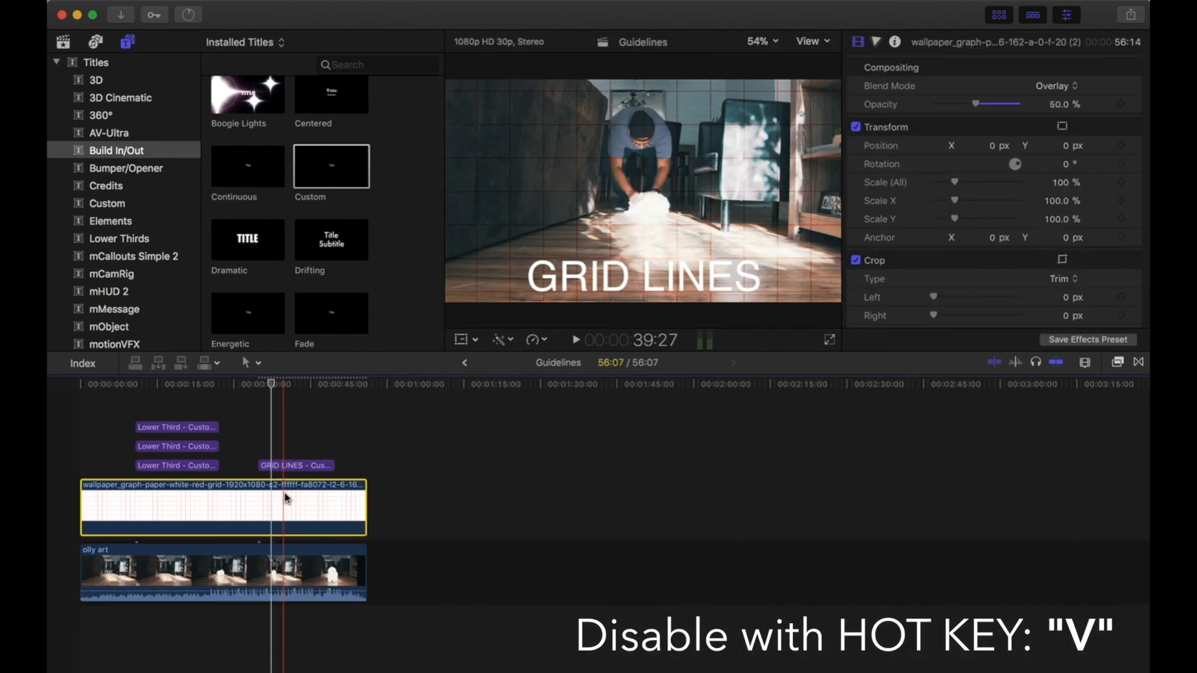